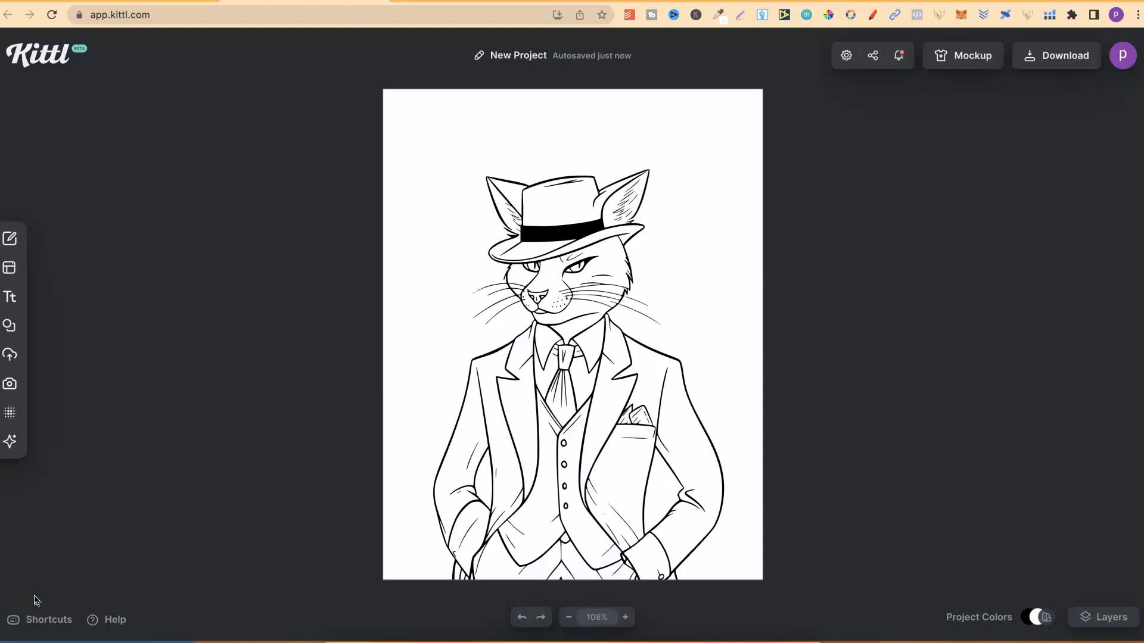
- Start a new empty Kittl project with a blank portrait canvas
left_click(539, 427)
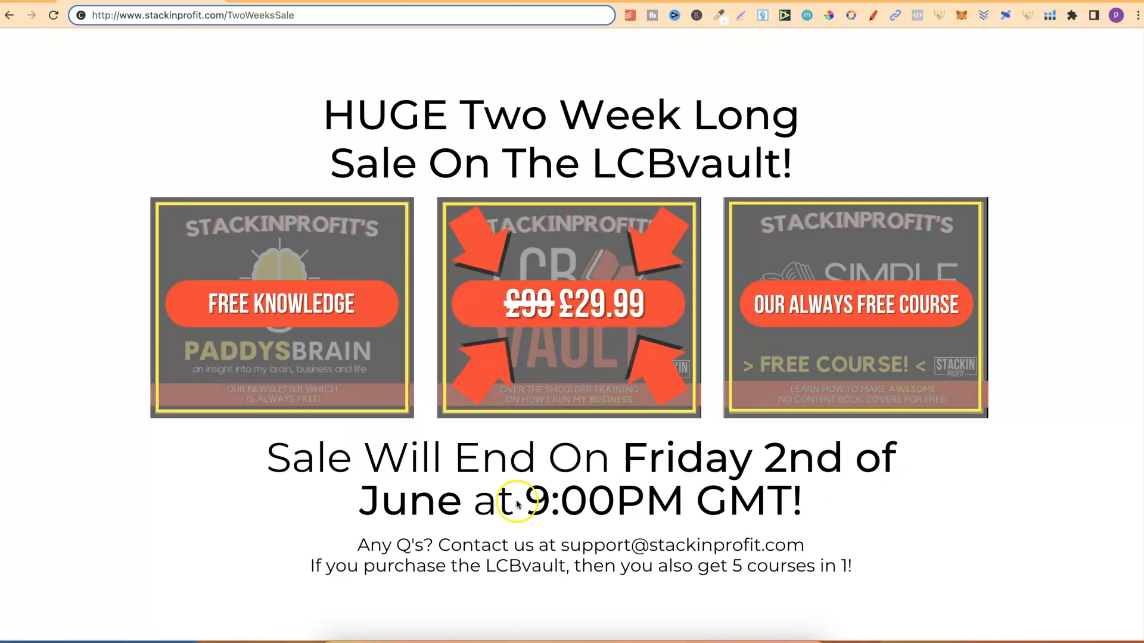
mouse_move(791, 508)
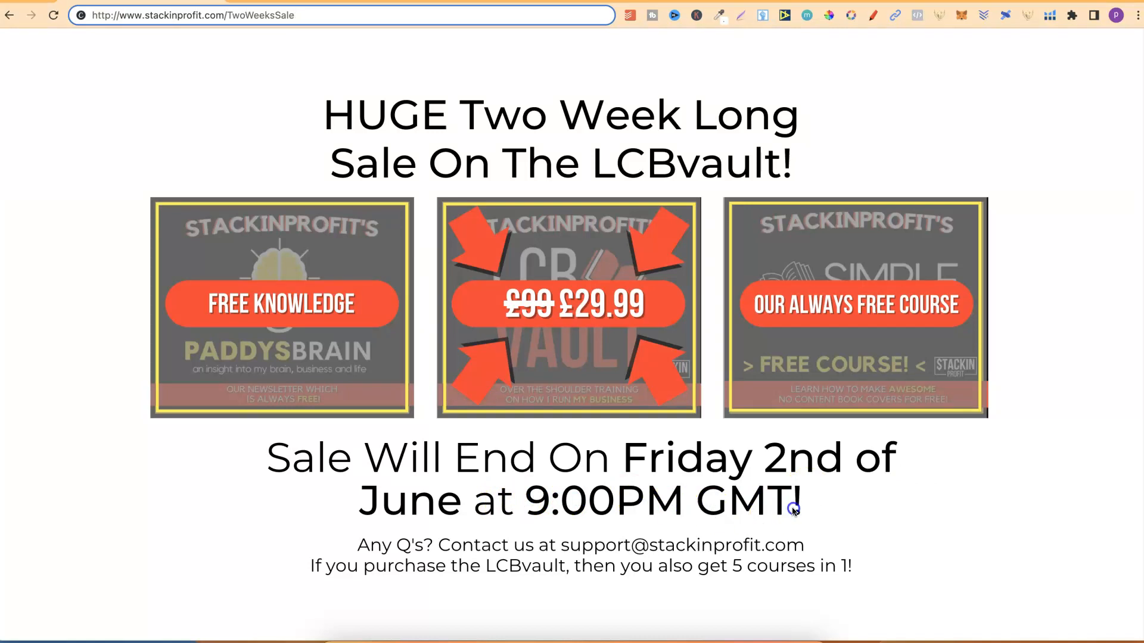
mouse_move(794, 508)
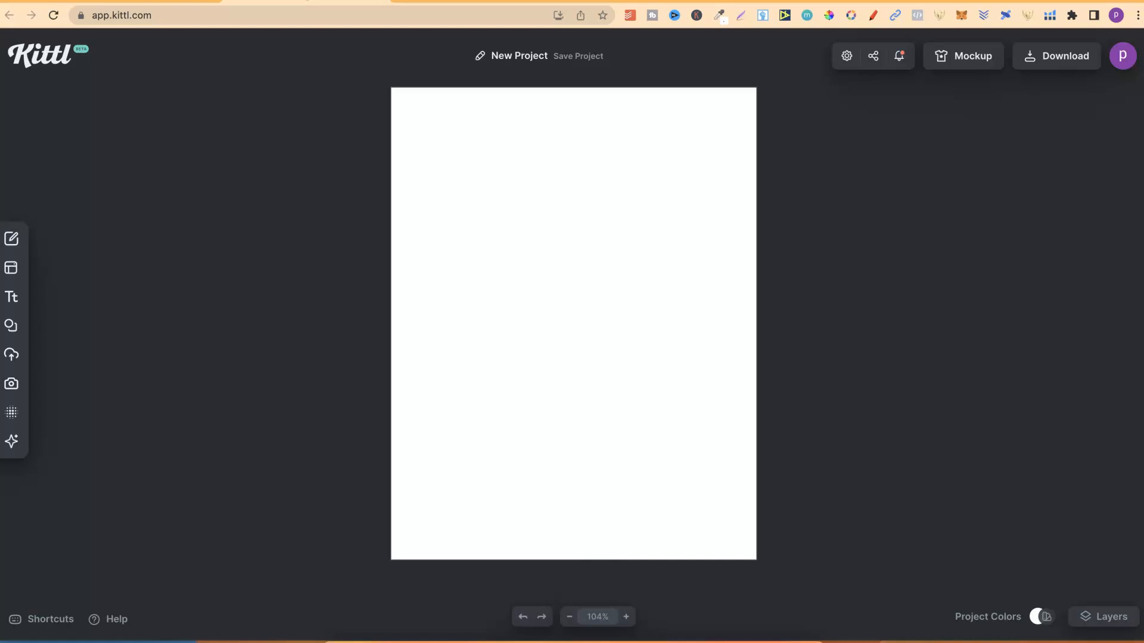
mouse_move(34, 600)
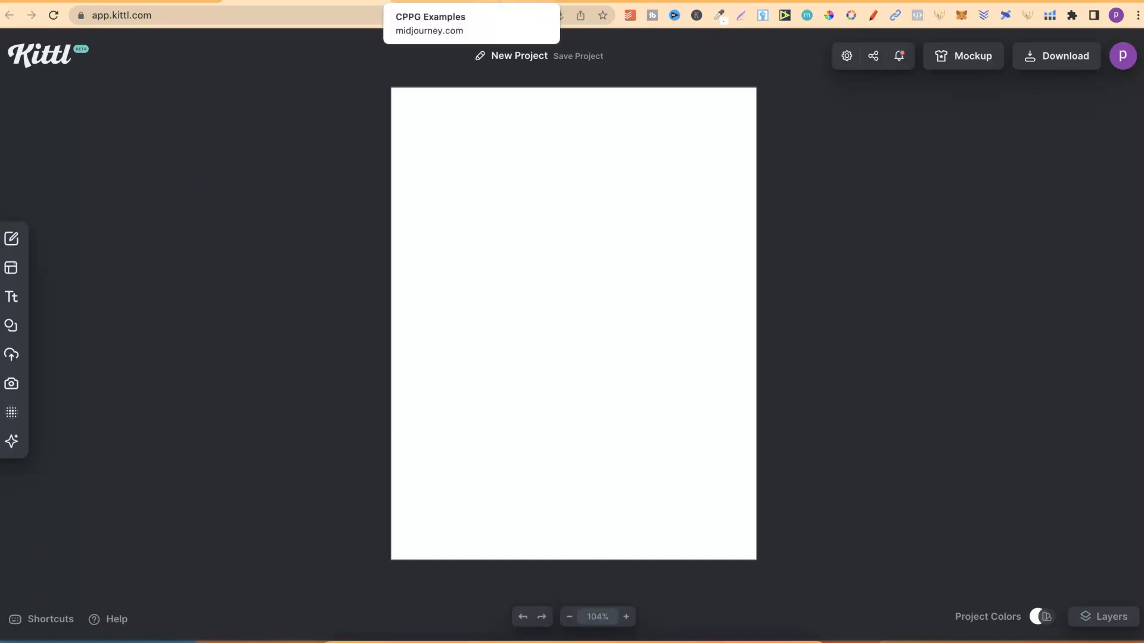
- Browse down the Midjourney CPPG Examples collection to the floral woman portrait
left_click(431, 17)
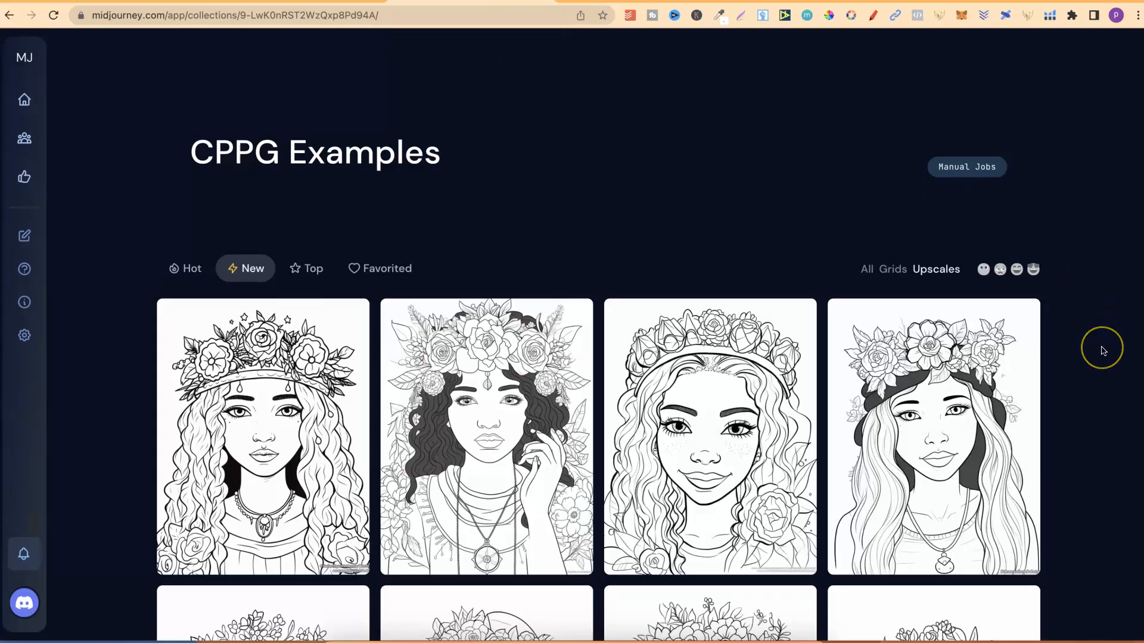
scroll("down", 3)
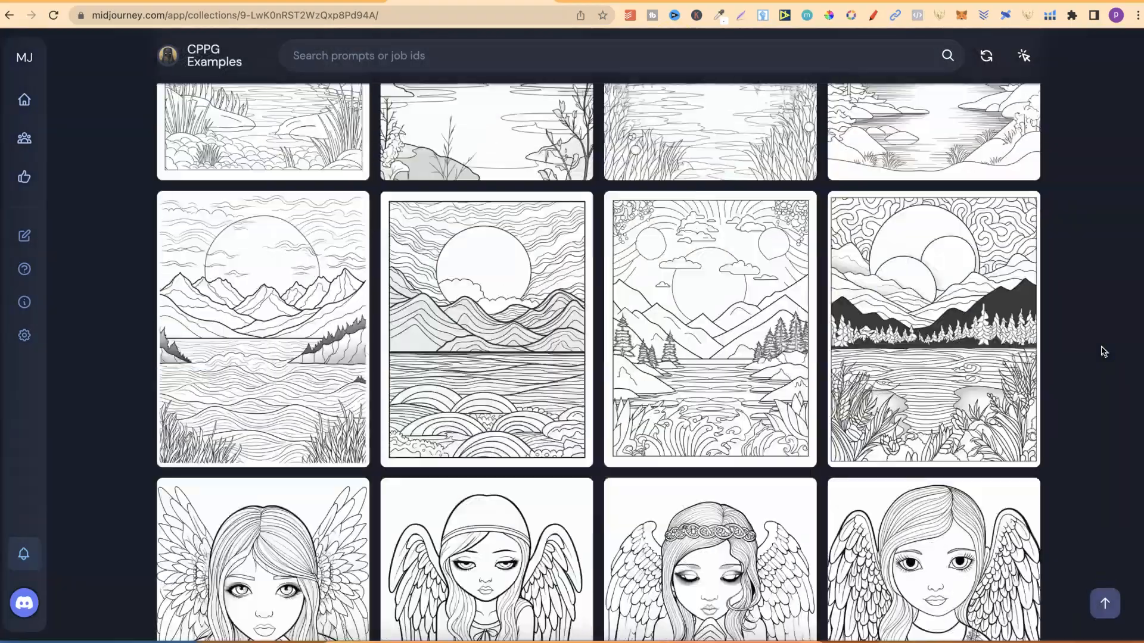
scroll("down", 3)
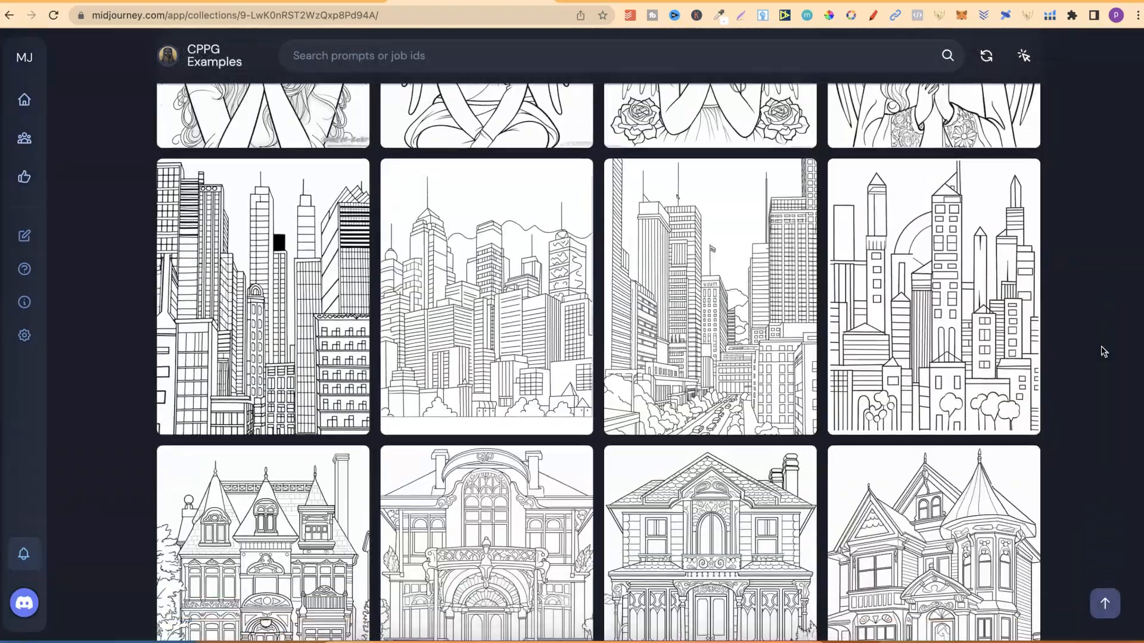
scroll("down", 3)
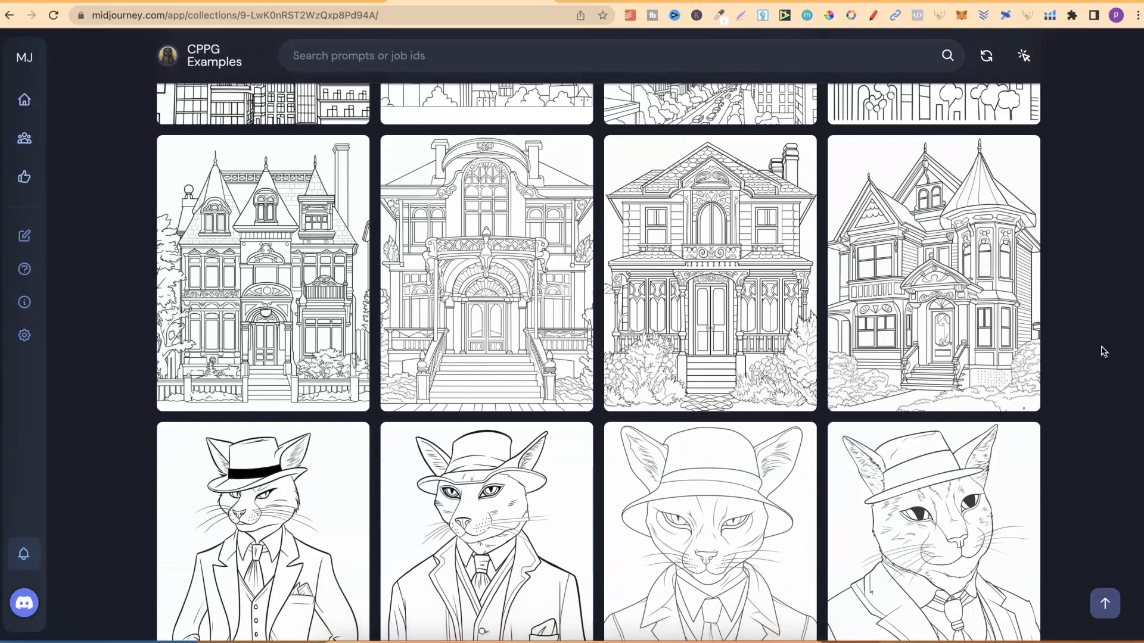
scroll("down", 3)
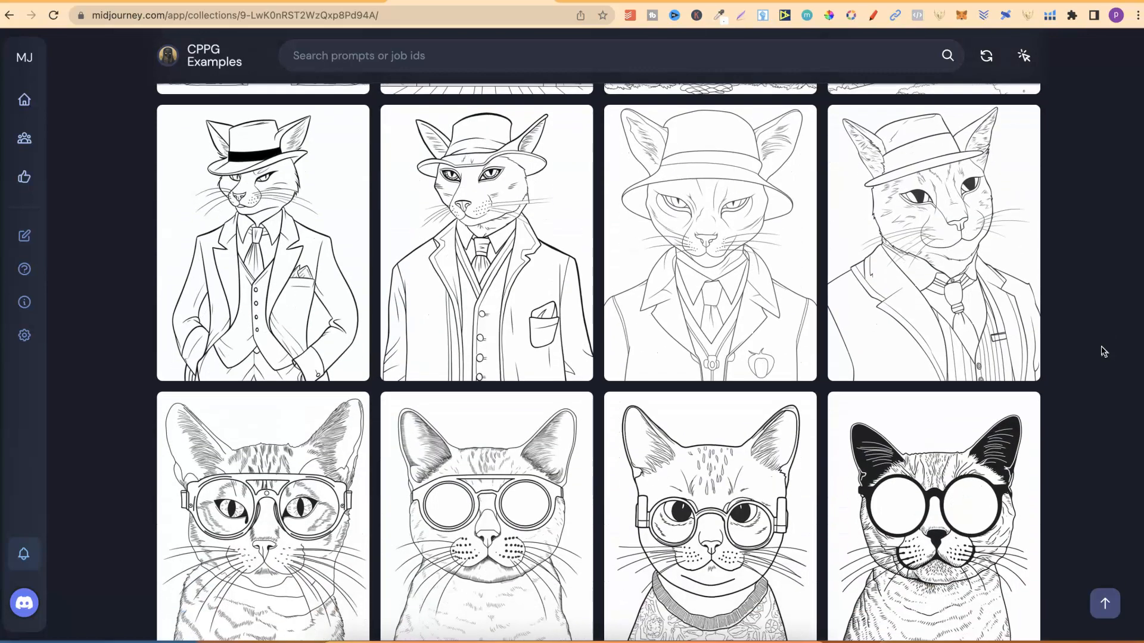
scroll("down", 3)
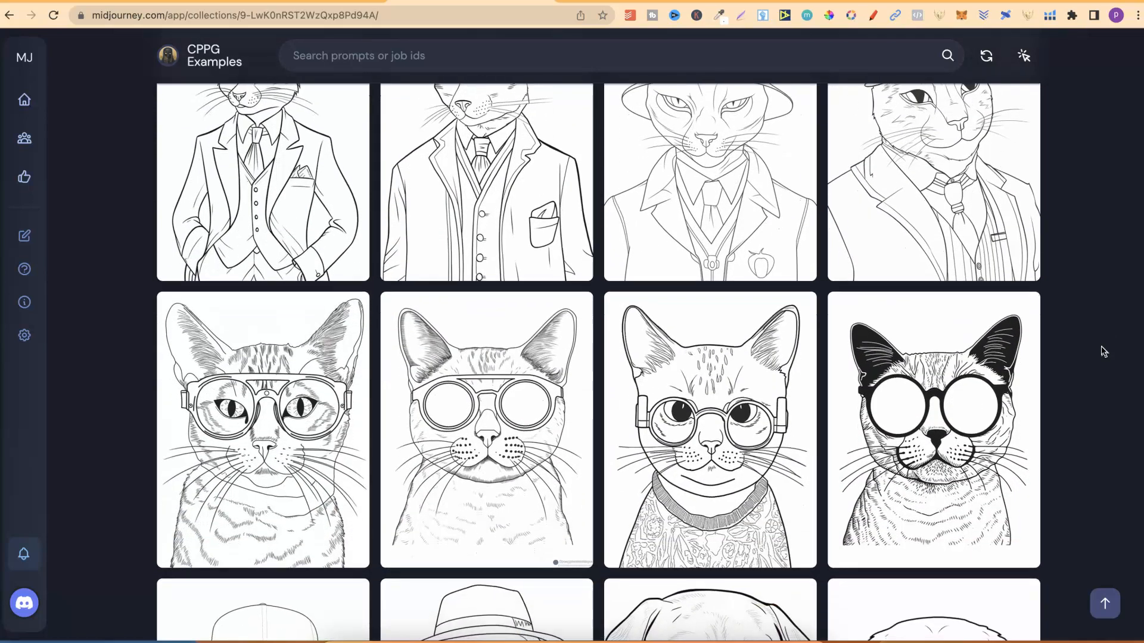
scroll("down", 3)
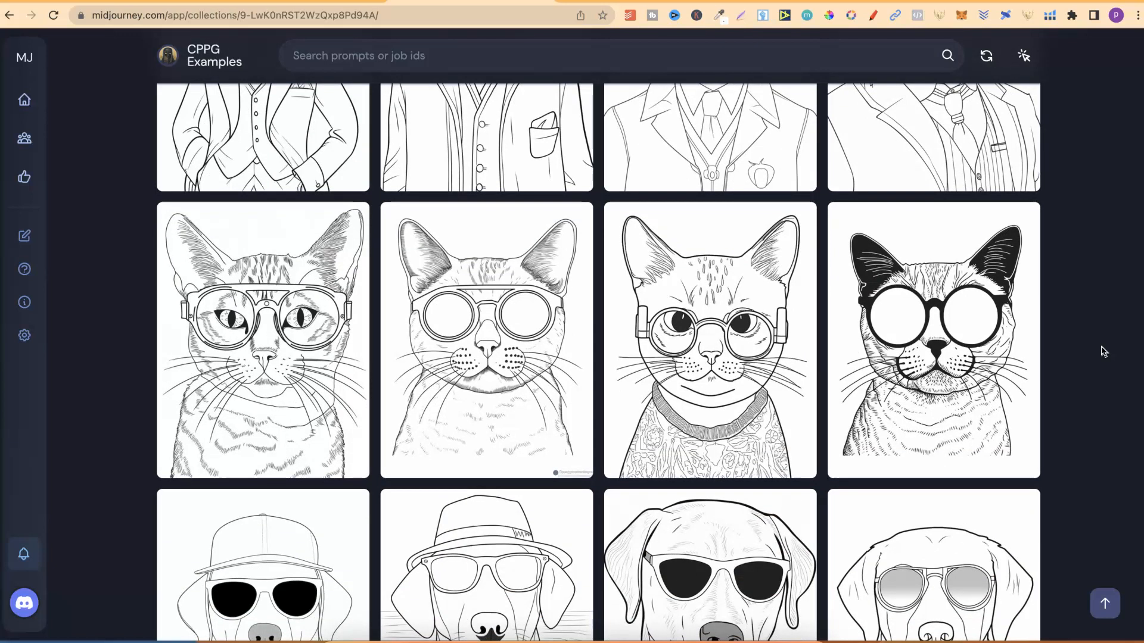
scroll("down", 3)
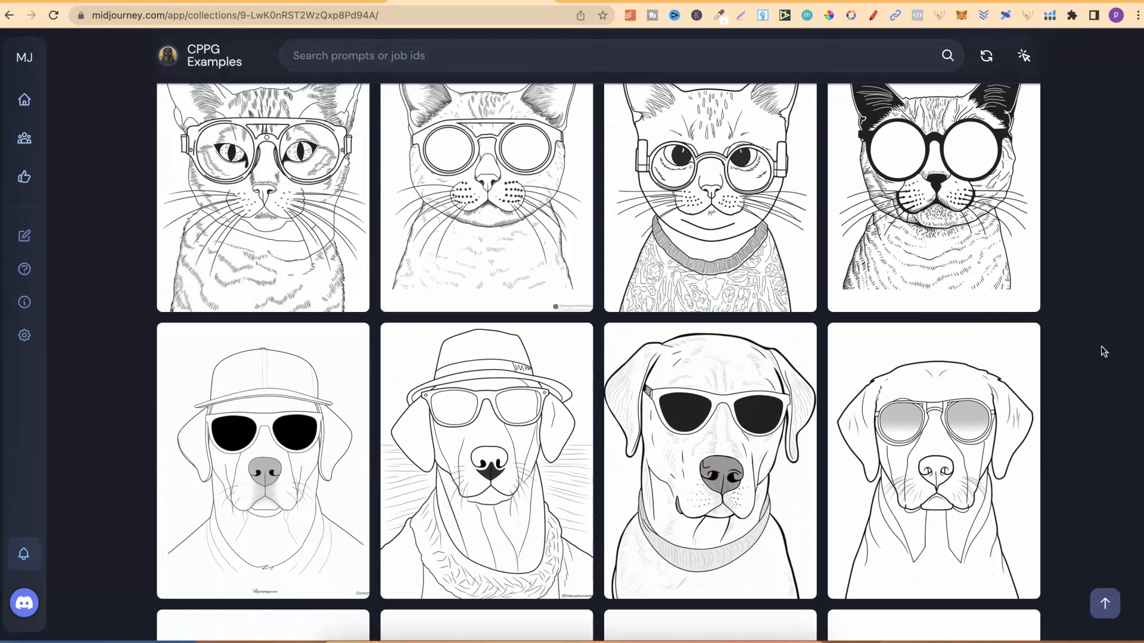
scroll("down", 3)
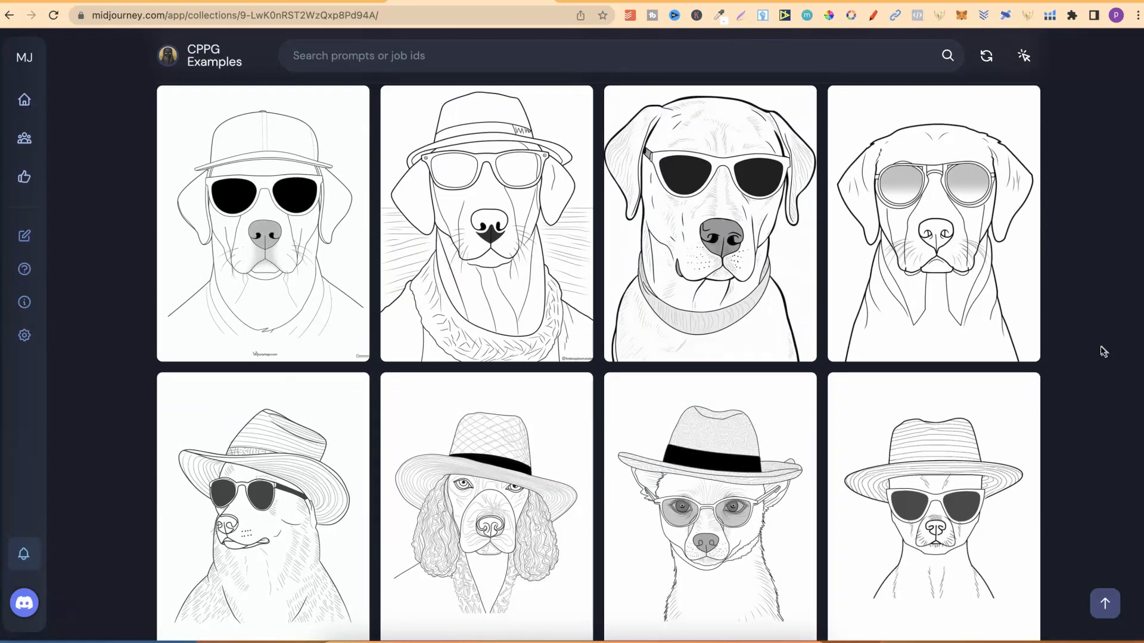
scroll("down", 3)
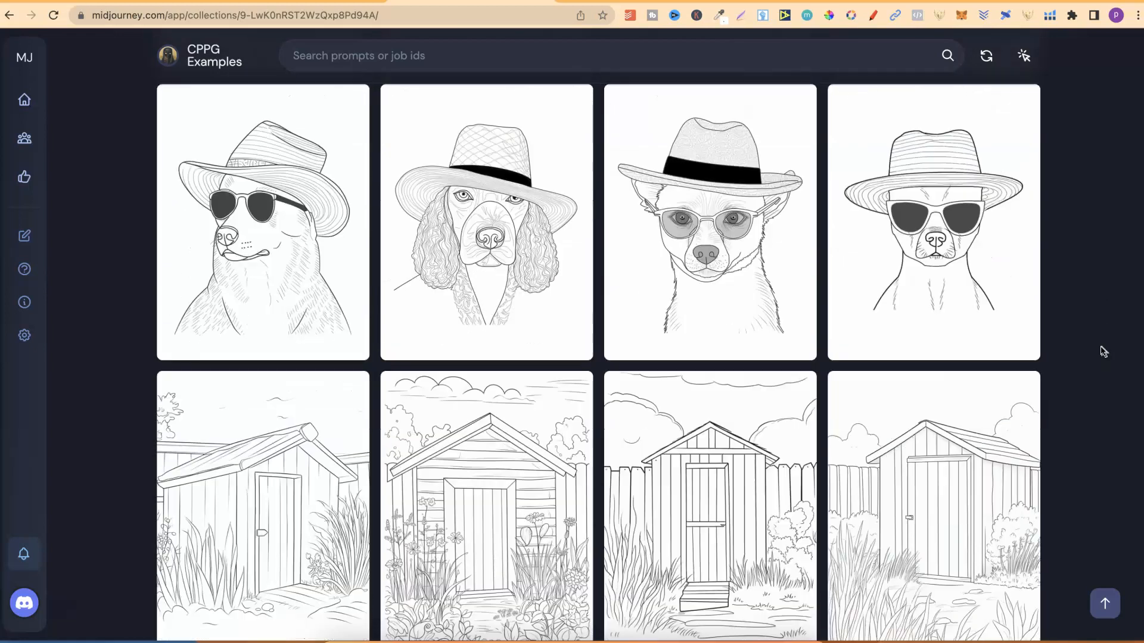
scroll("down", 3)
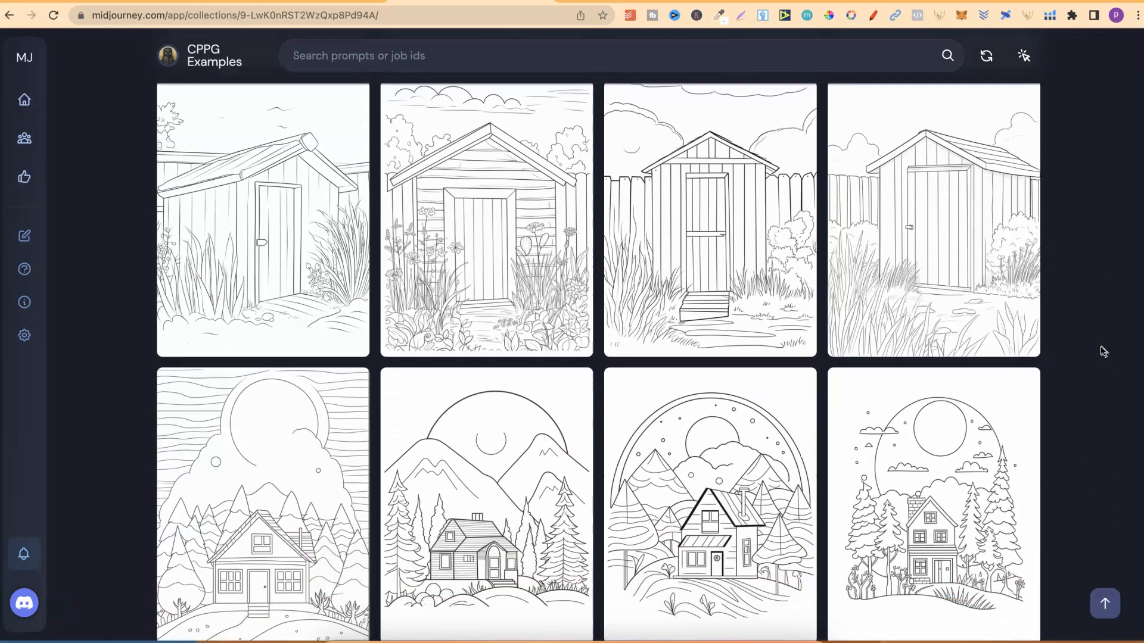
scroll("down", 3)
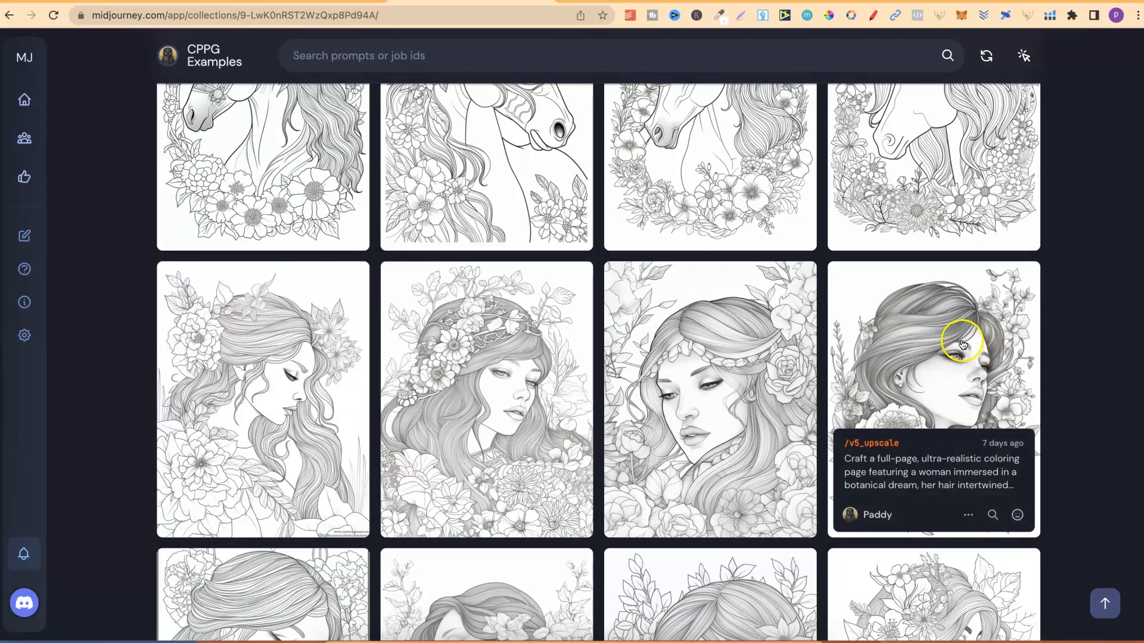
- View the floral woman portrait full size and download it as a PNG
left_click(932, 343)
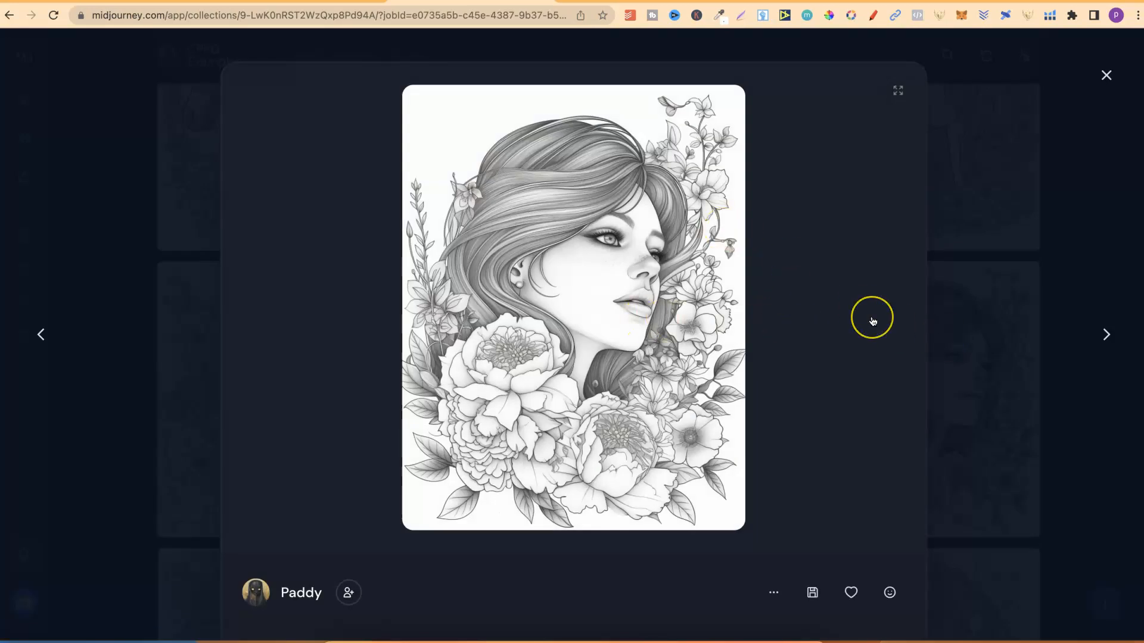
mouse_move(811, 592)
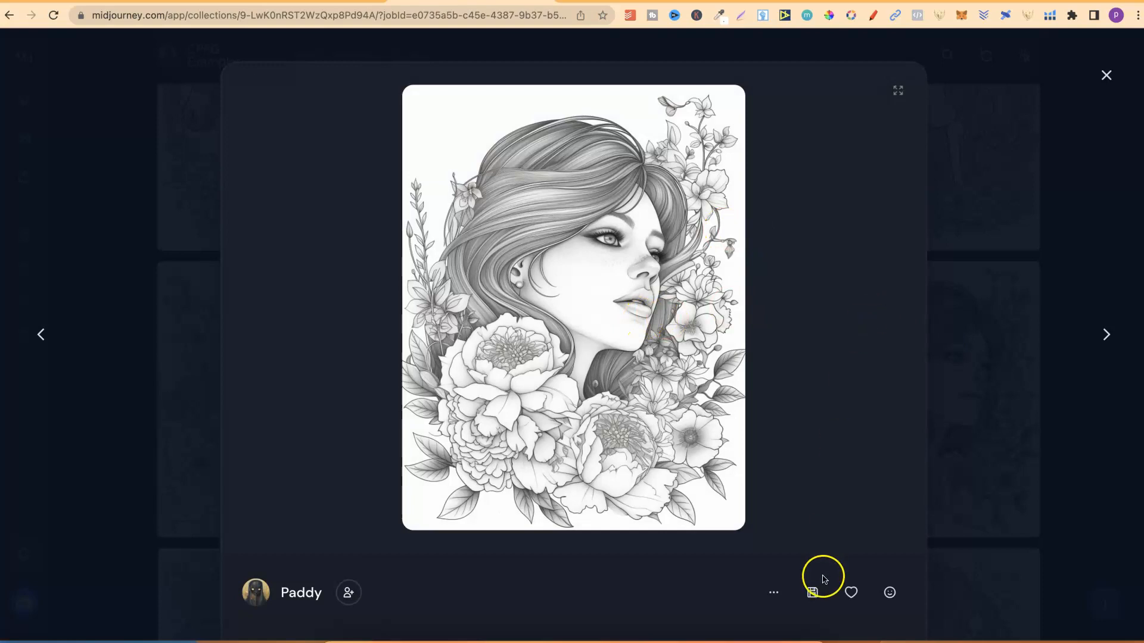
left_click(812, 592)
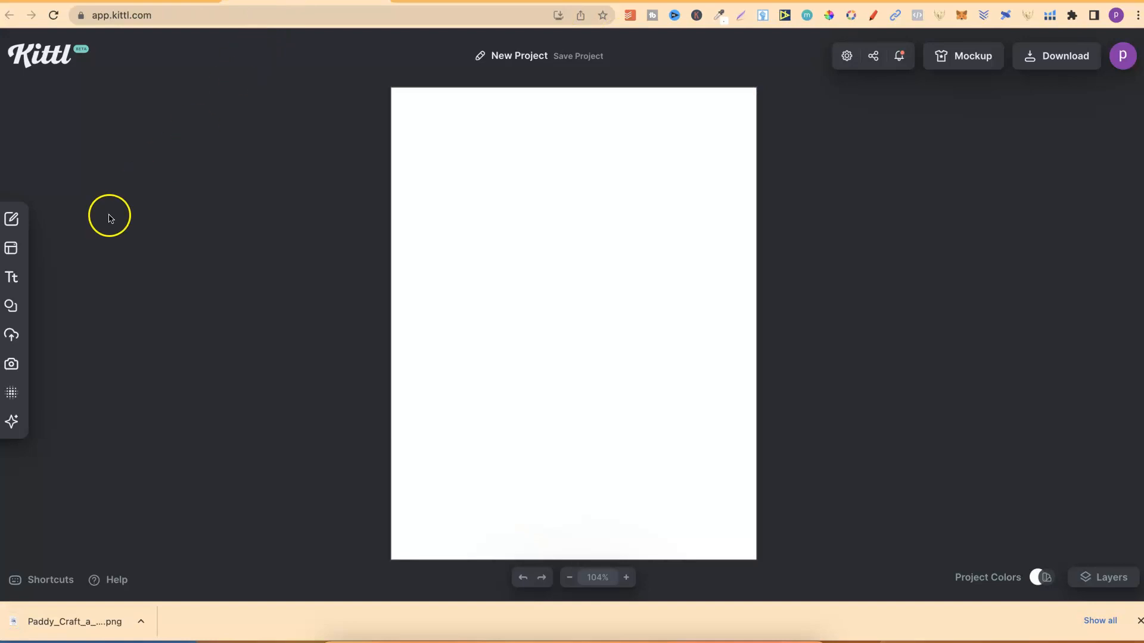
- Show Kittl's Uploads panel beside the blank page
left_click(11, 335)
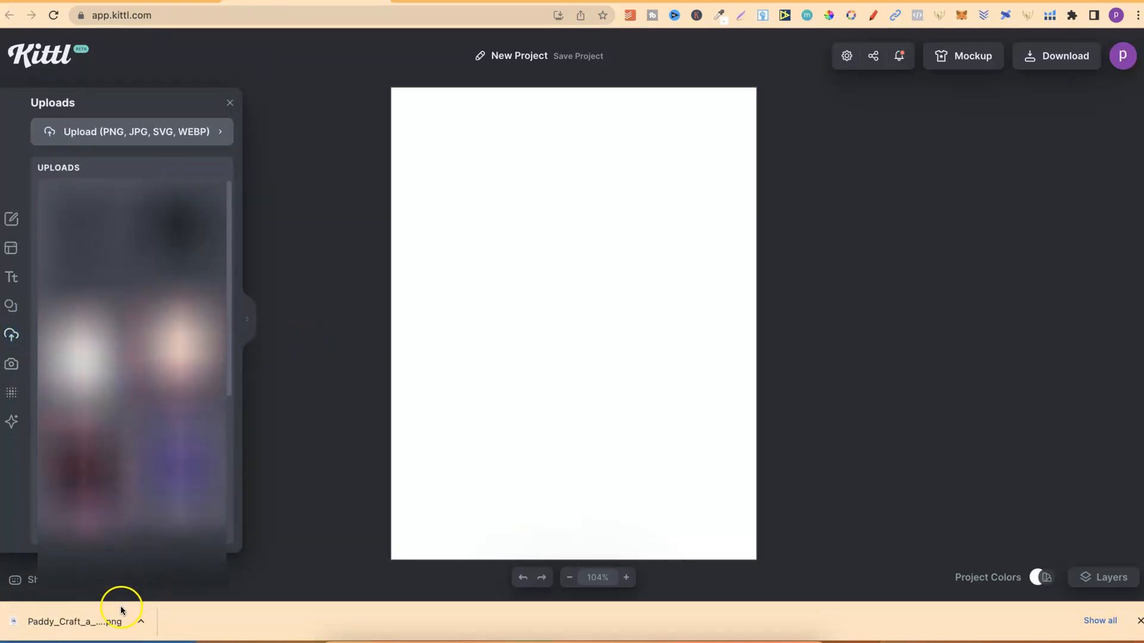
mouse_move(1093, 467)
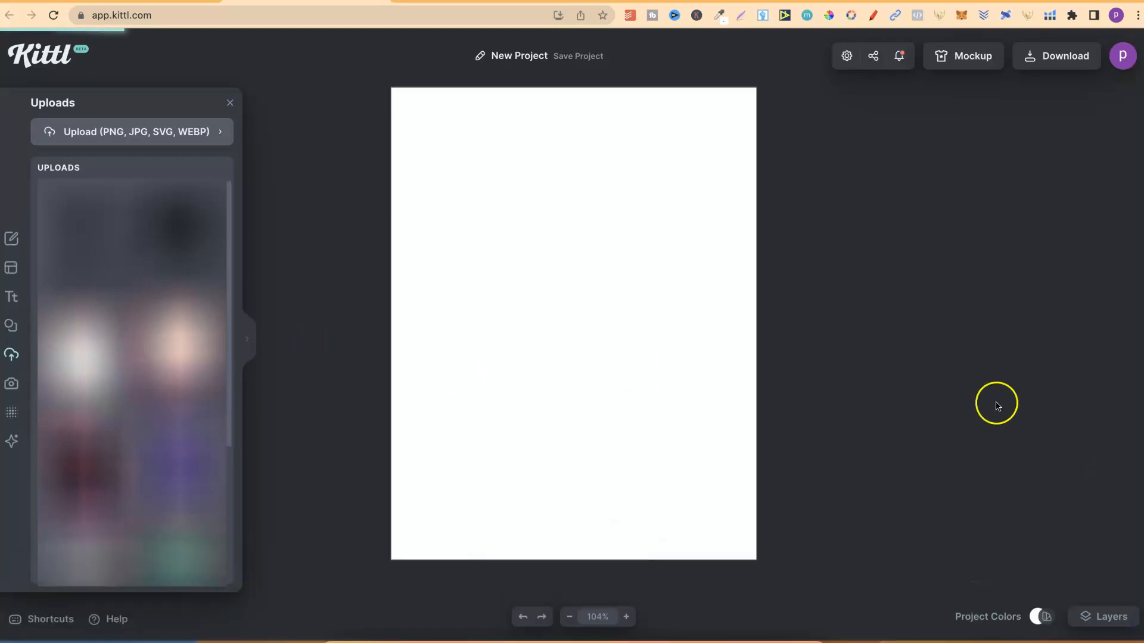
mouse_move(996, 401)
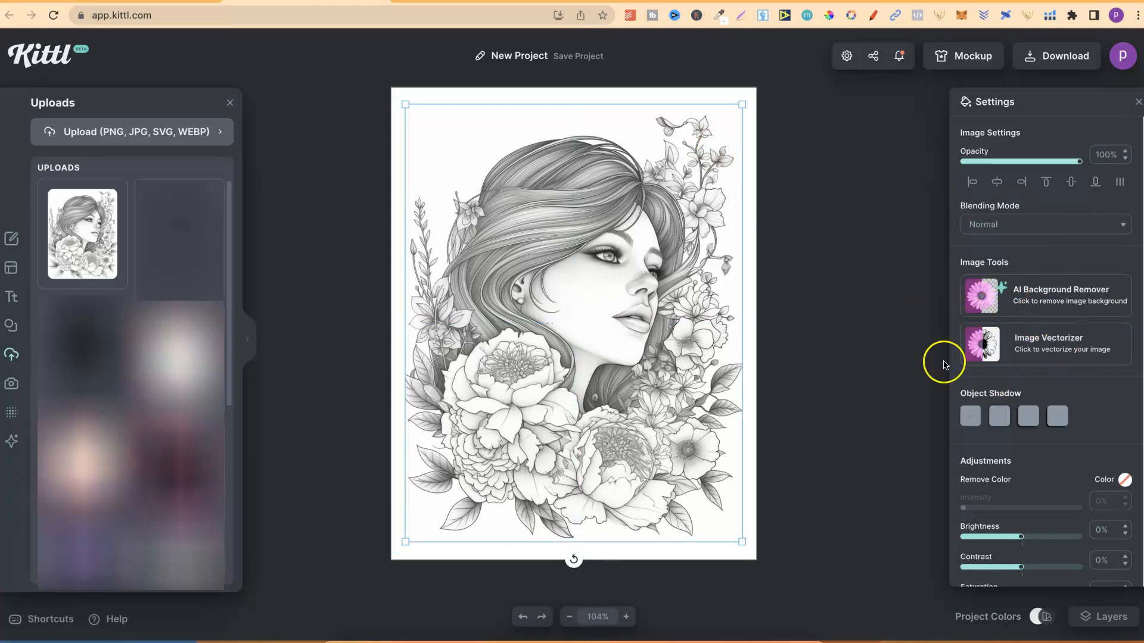
mouse_move(1102, 398)
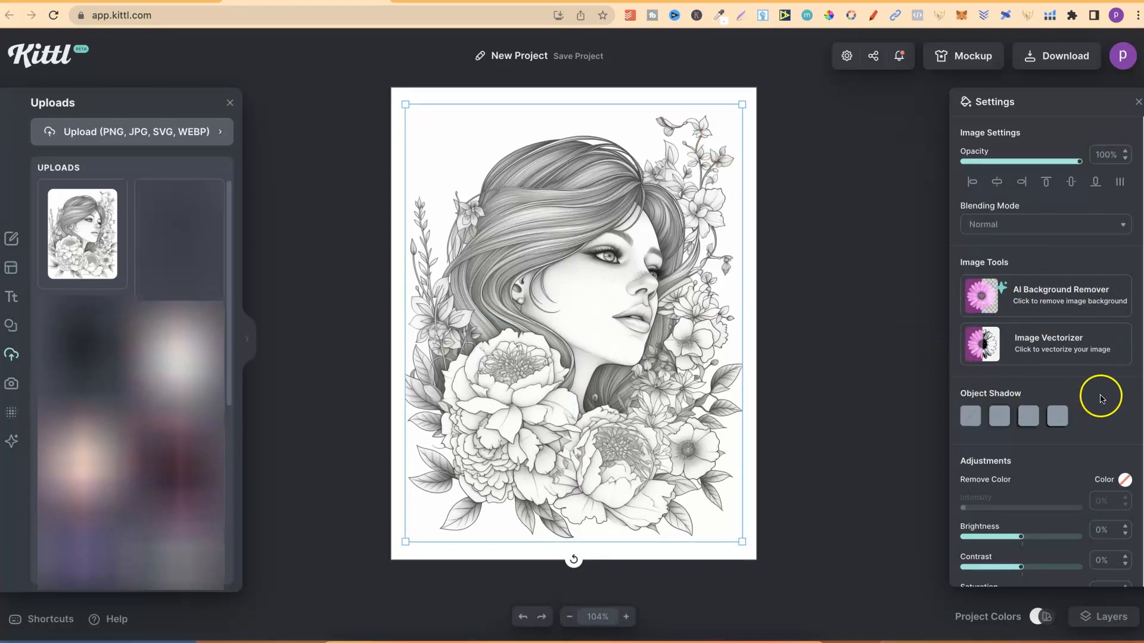
mouse_move(1098, 381)
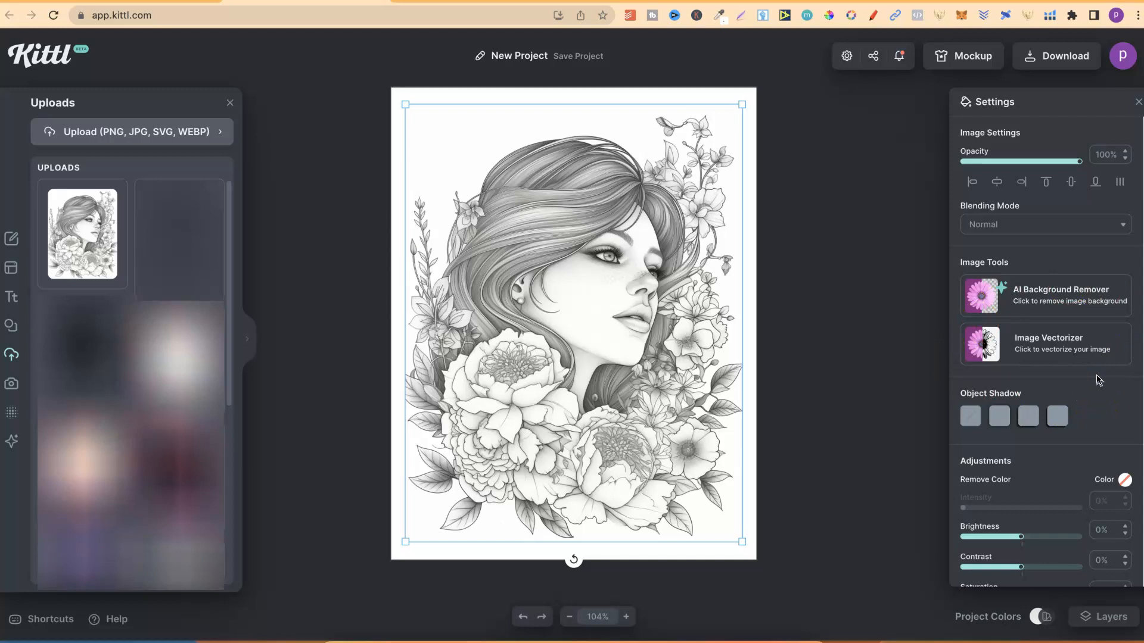
- Run the Image Vectorizer on the placed floral portrait to get a black-and-white vector
left_click(579, 56)
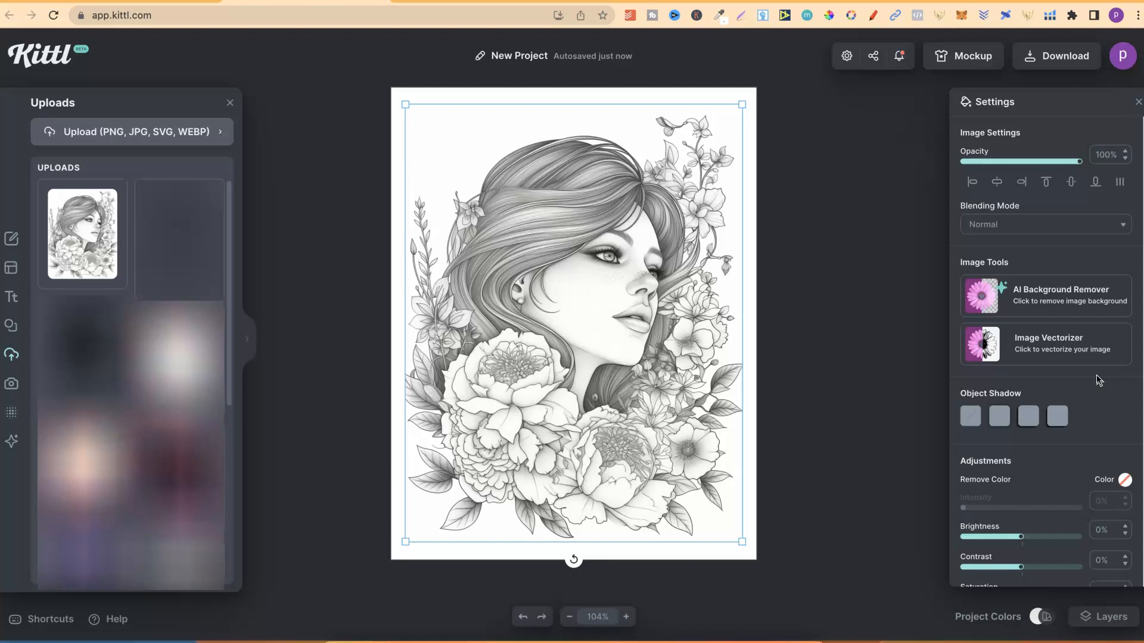
mouse_move(1043, 350)
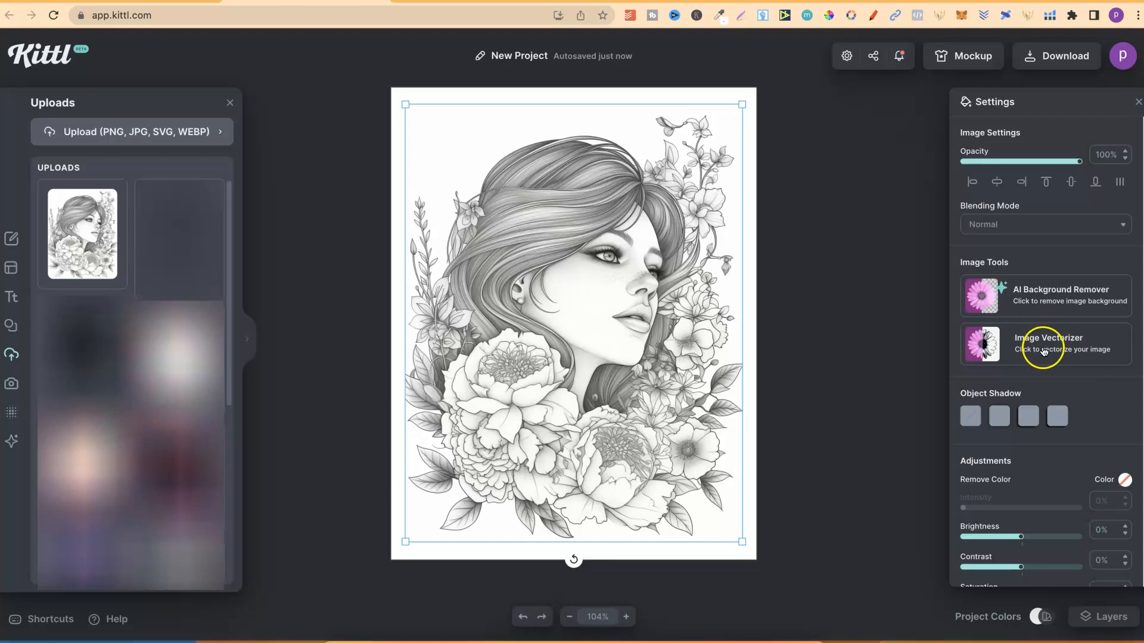
left_click(1044, 343)
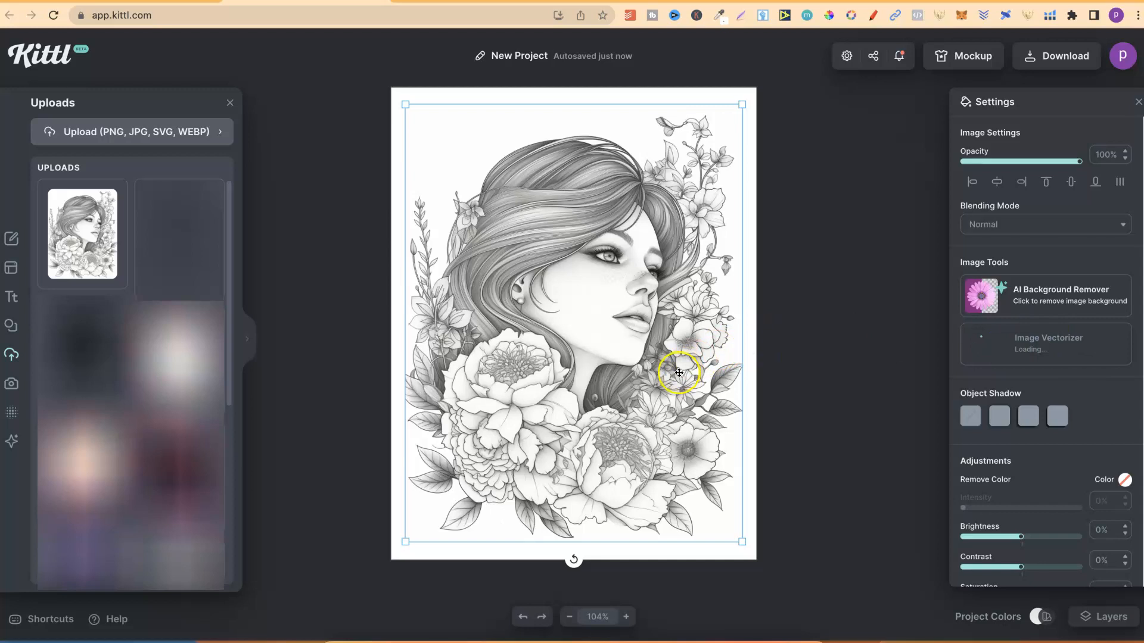
left_click(1046, 343)
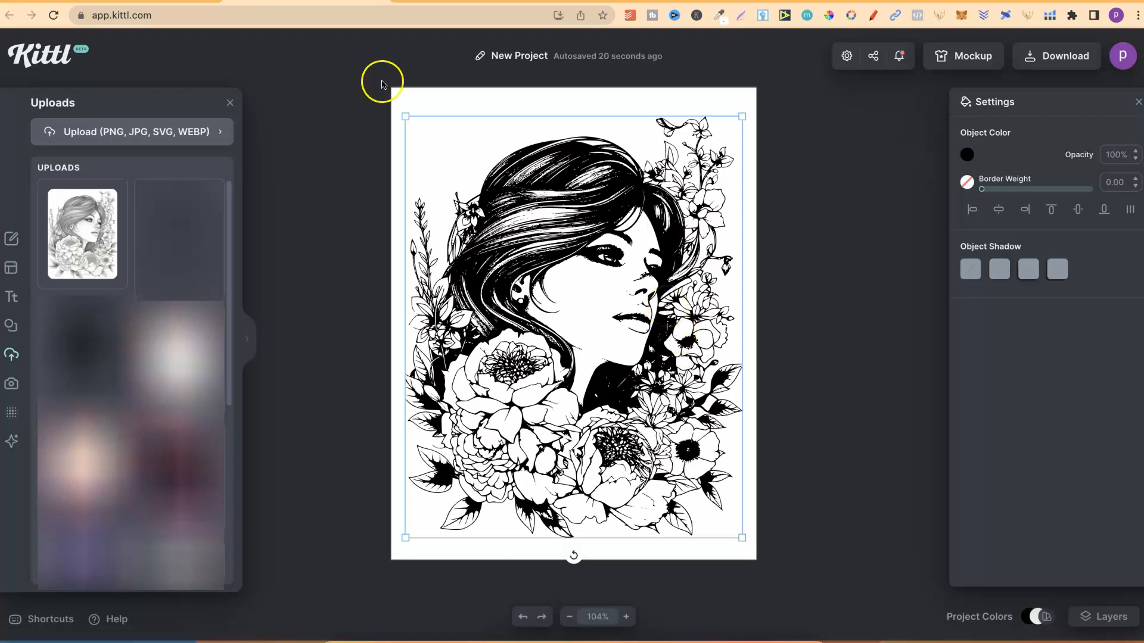
- Find the cat-in-a-suit-and-fedora page in the Midjourney collection and download it
left_click(145, 15)
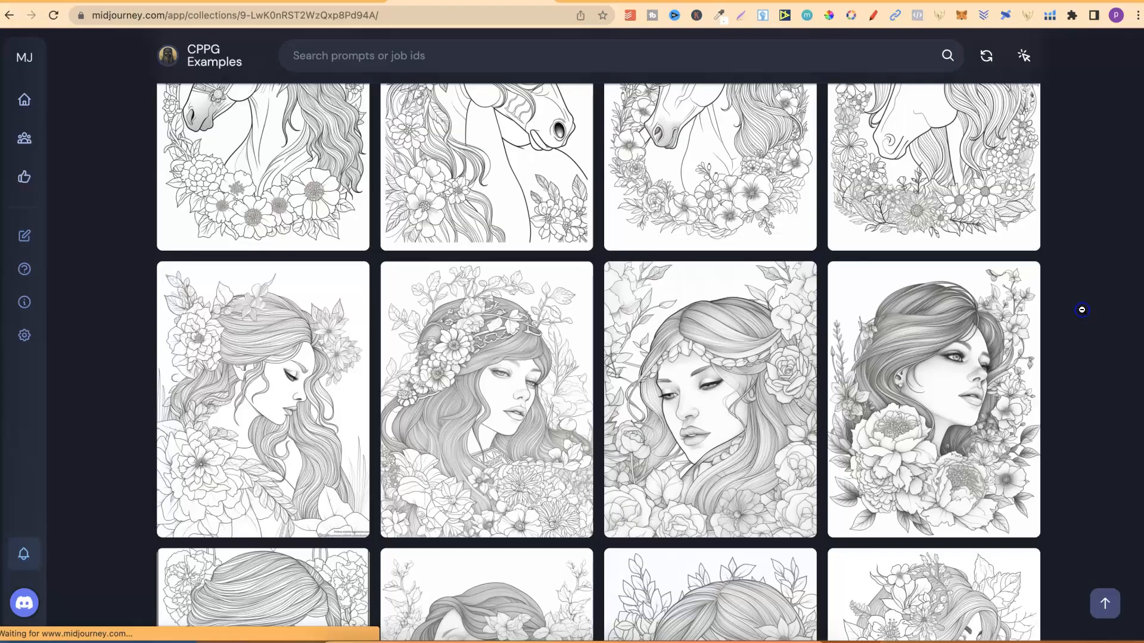
scroll("down", 3)
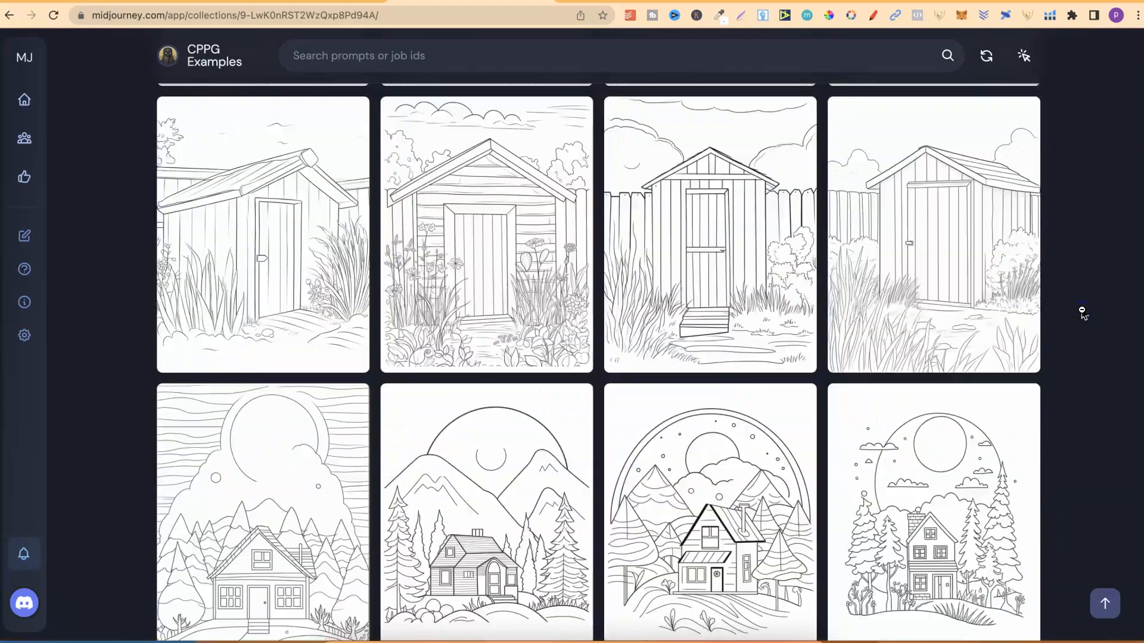
scroll("down", 3)
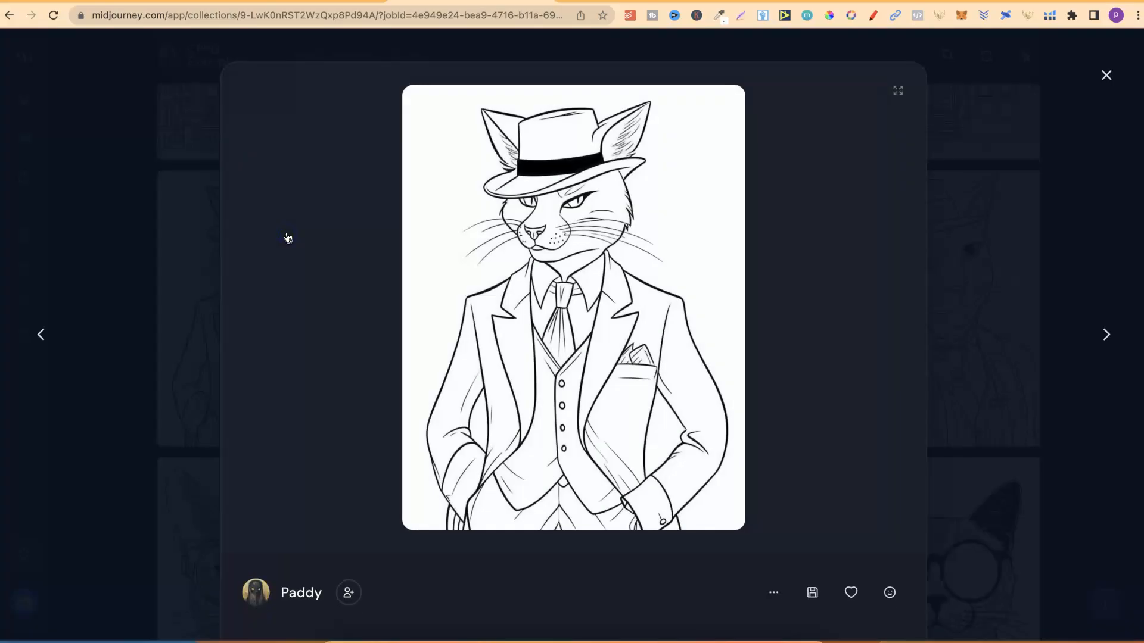
mouse_move(806, 300)
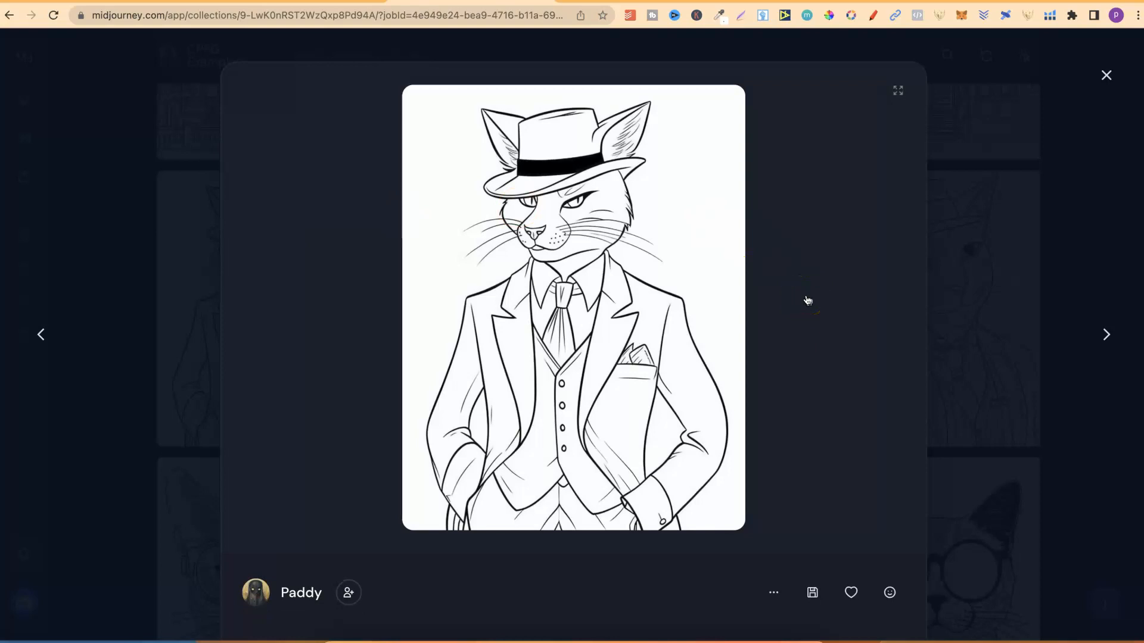
left_click(811, 592)
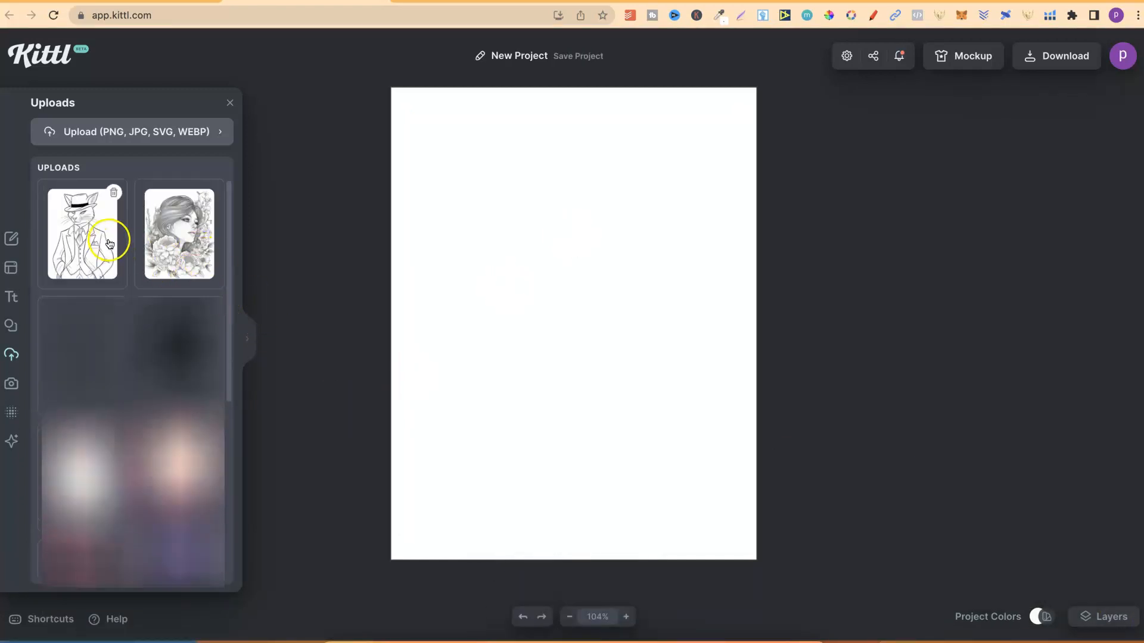
- Add the uploaded cat gangster image onto the blank Kittl canvas
left_click(82, 233)
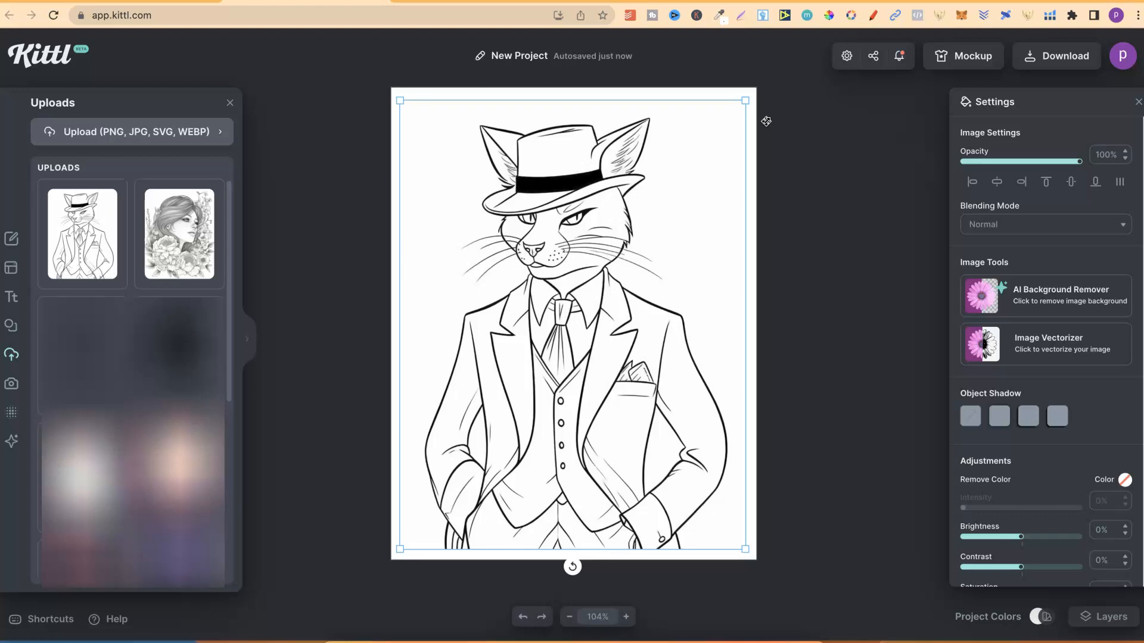
mouse_move(765, 122)
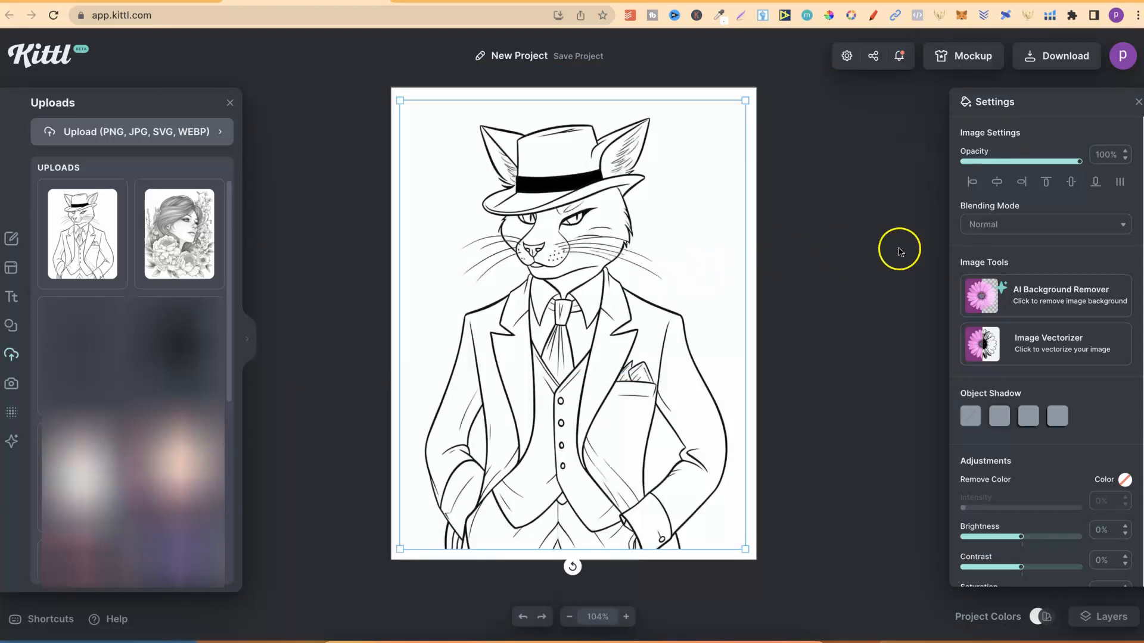
mouse_move(1068, 343)
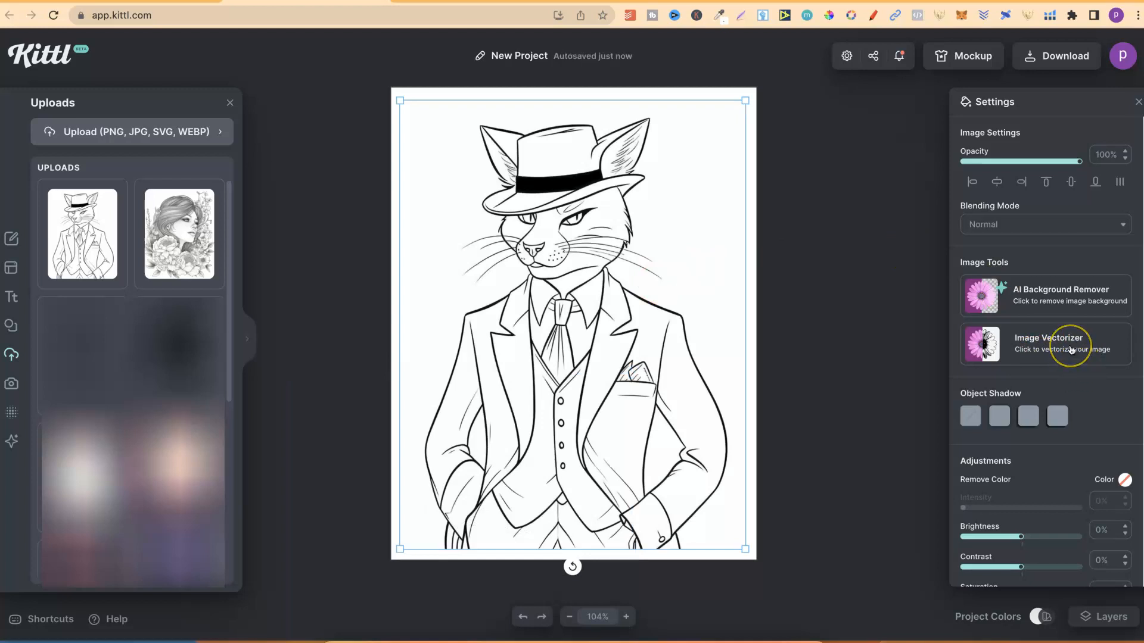
- Run the Image Vectorizer on the cat gangster image to get a black line vector
left_click(1046, 343)
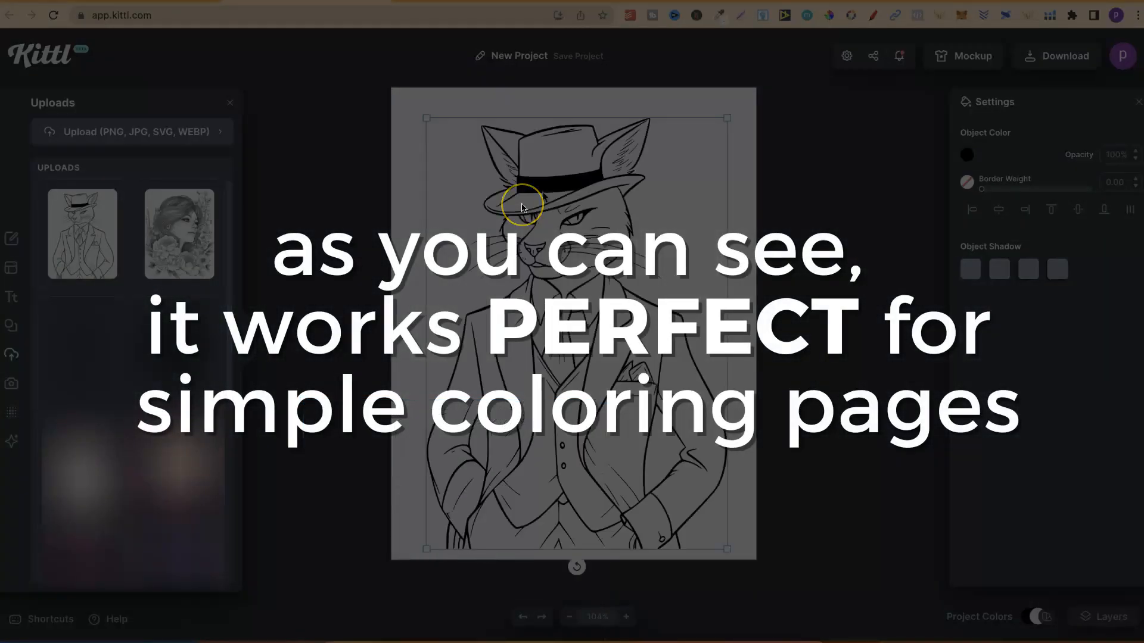
left_click(577, 56)
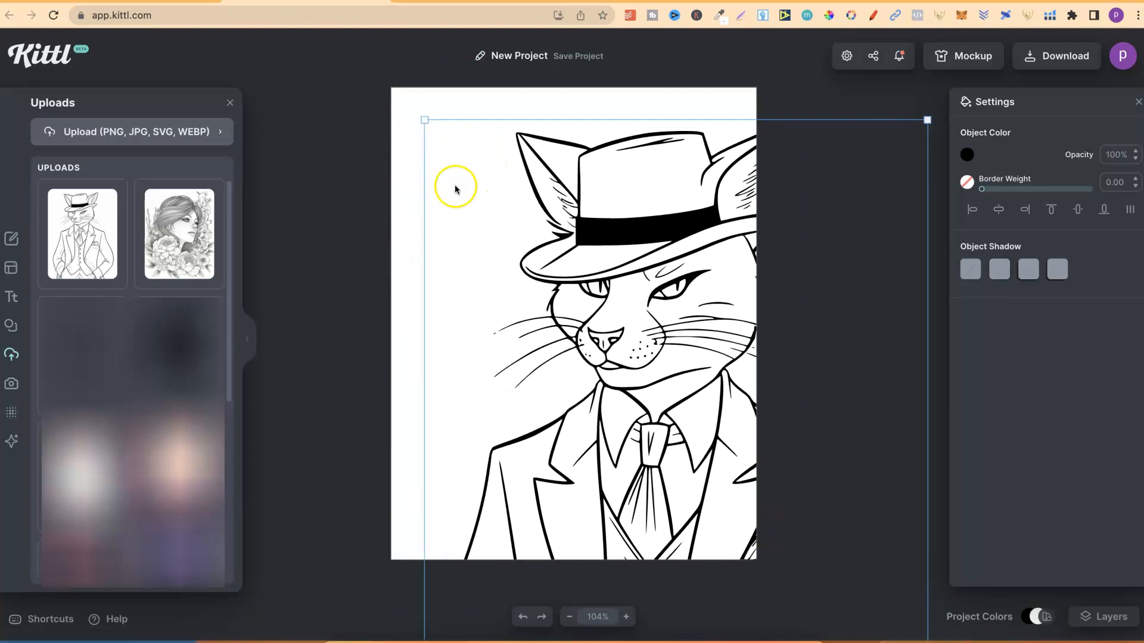
mouse_move(574, 364)
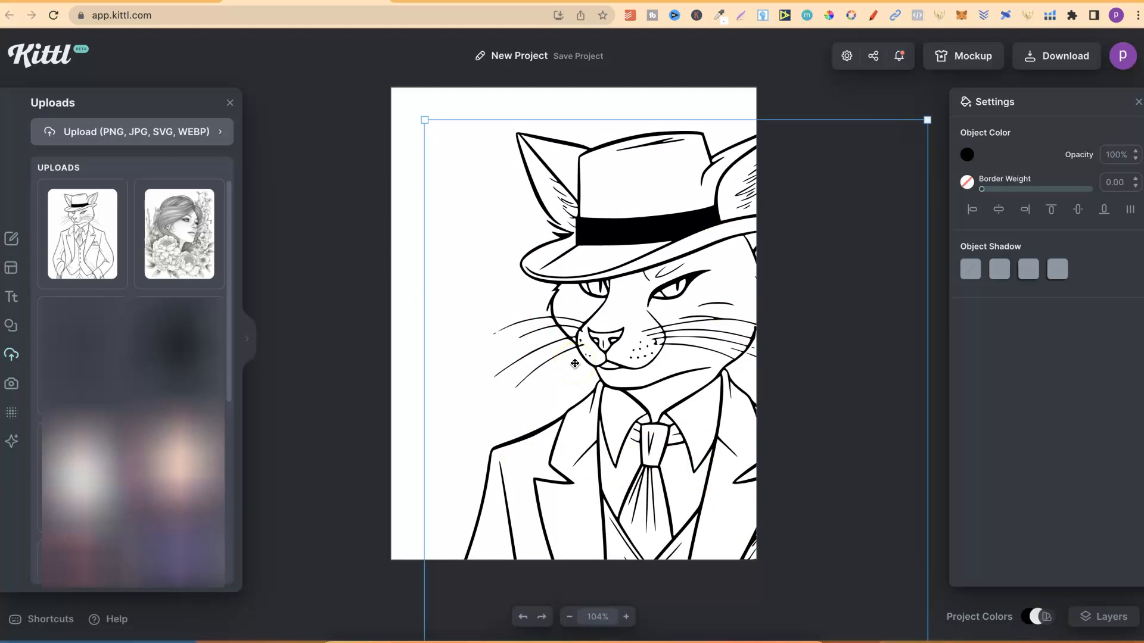
- Keep the enlarged cat vector extending past the page edges with crisp lines
left_click(578, 56)
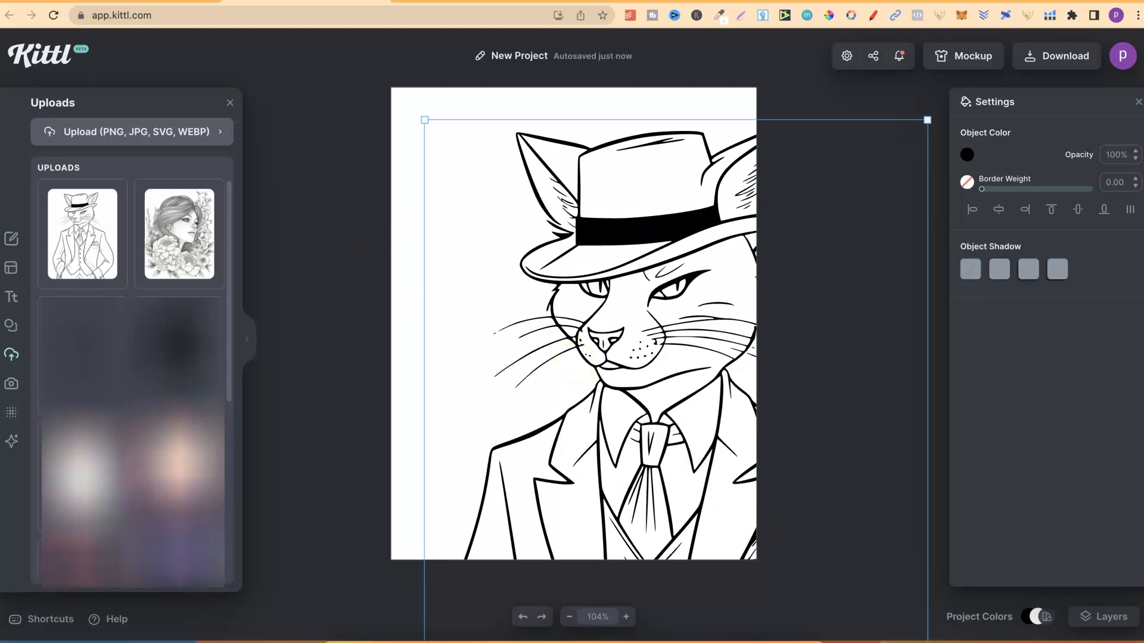
mouse_move(953, 186)
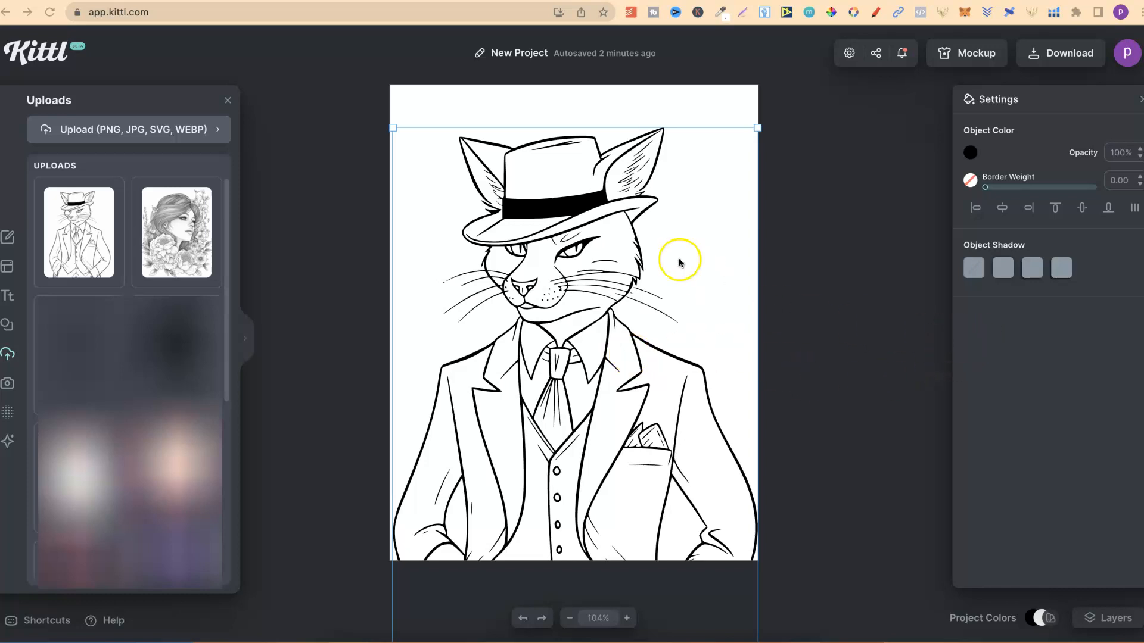
mouse_move(584, 299)
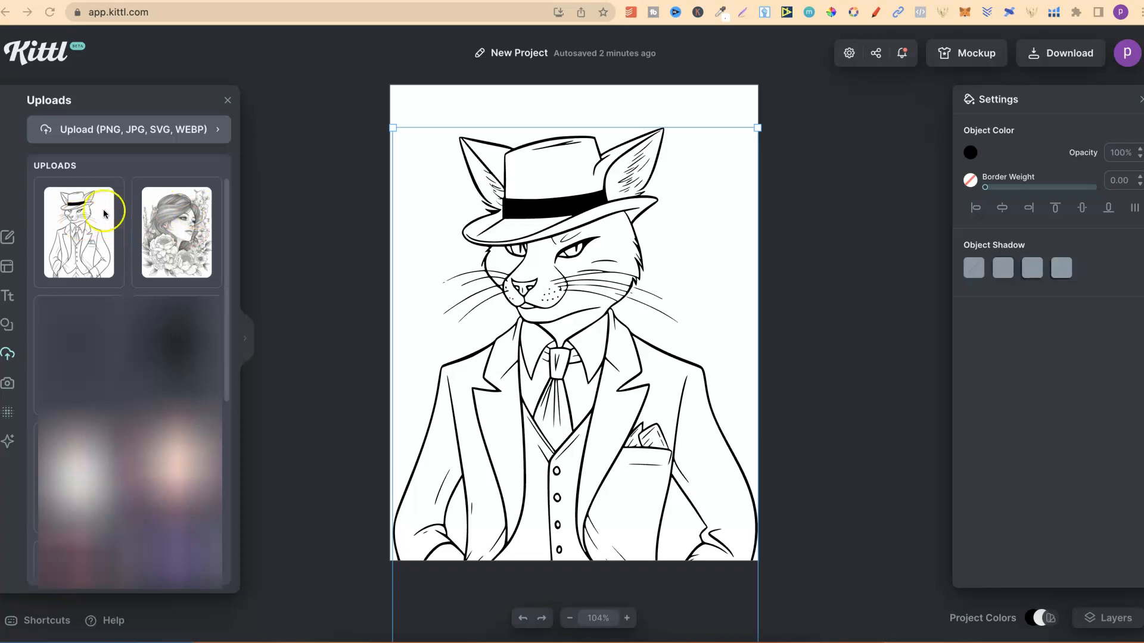
mouse_move(123, 232)
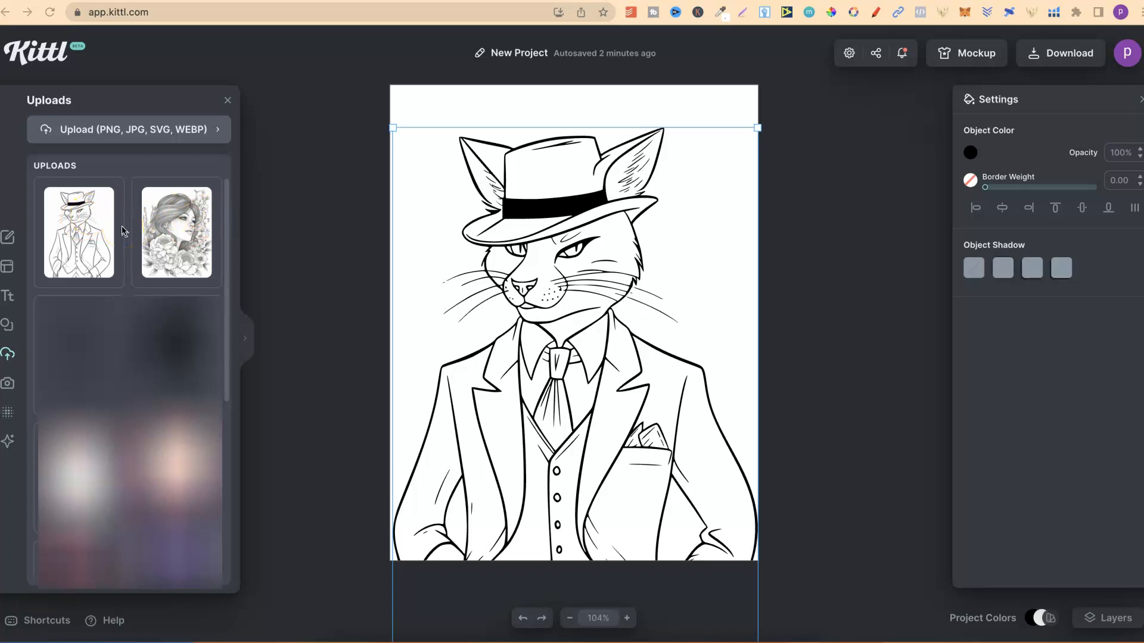
- Reload the Kittl project and show Uploads listing the vectorized cat and floral portrait
left_click(51, 12)
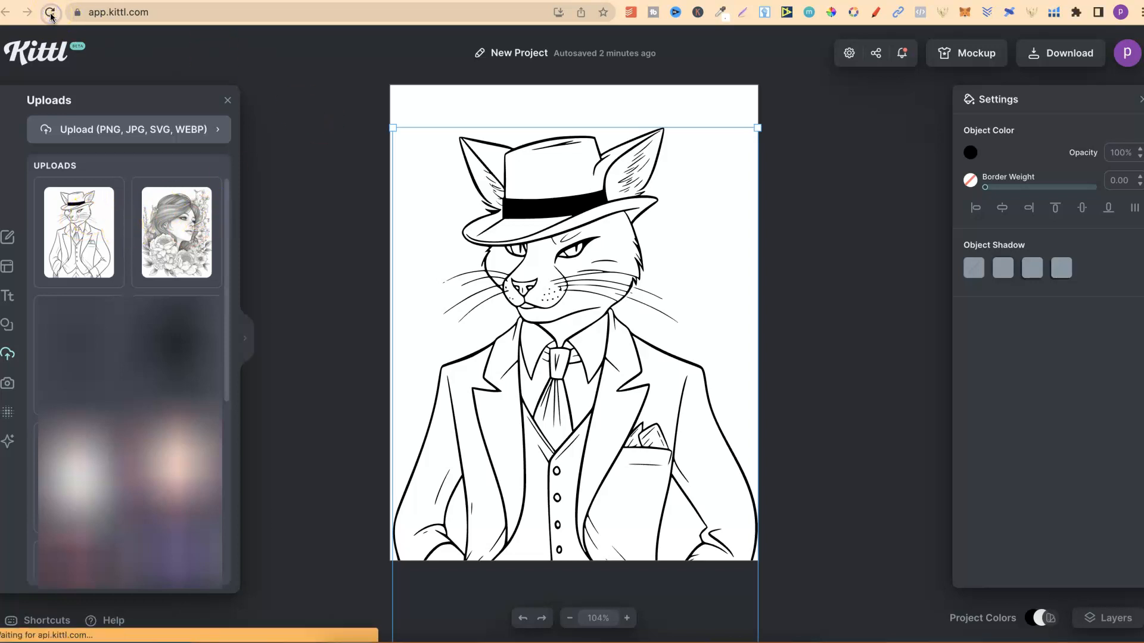
left_click(50, 16)
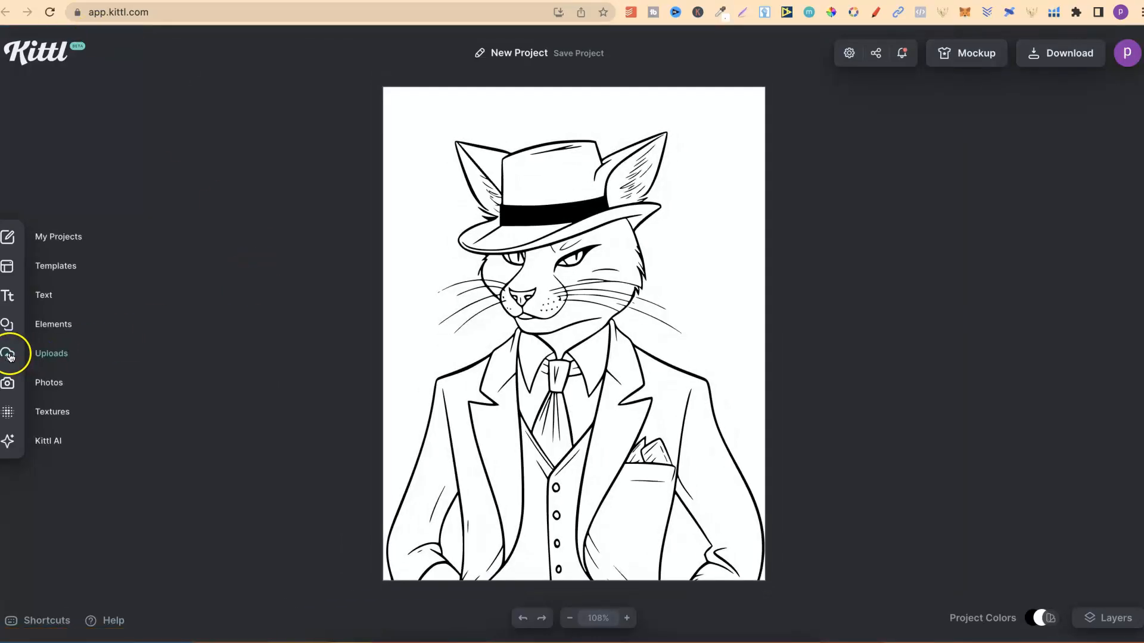
left_click(8, 353)
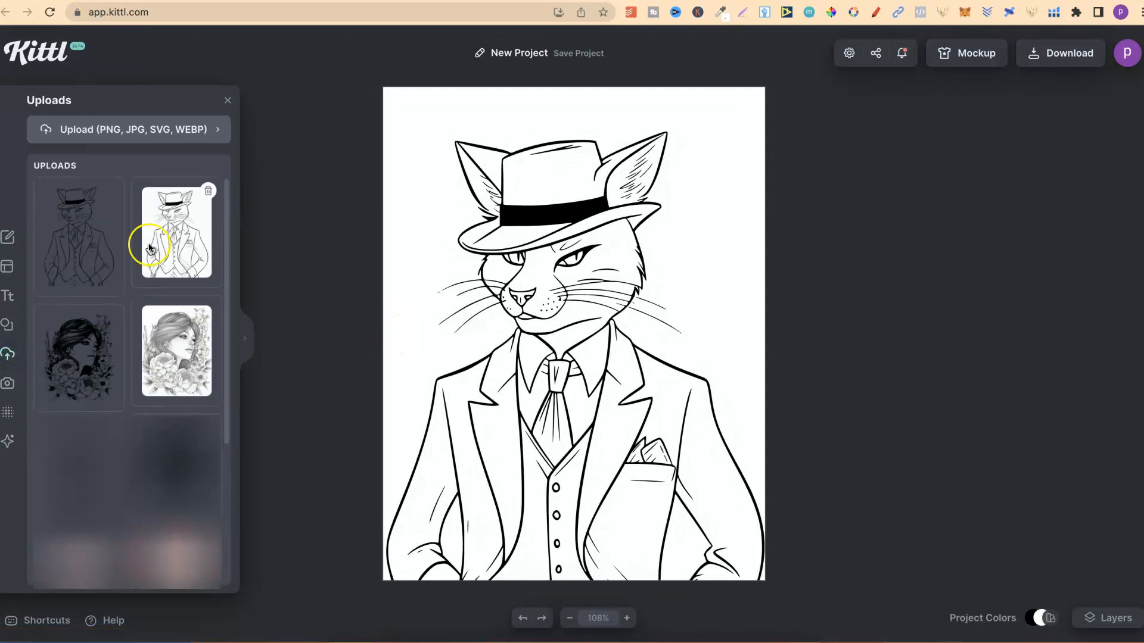
mouse_move(336, 316)
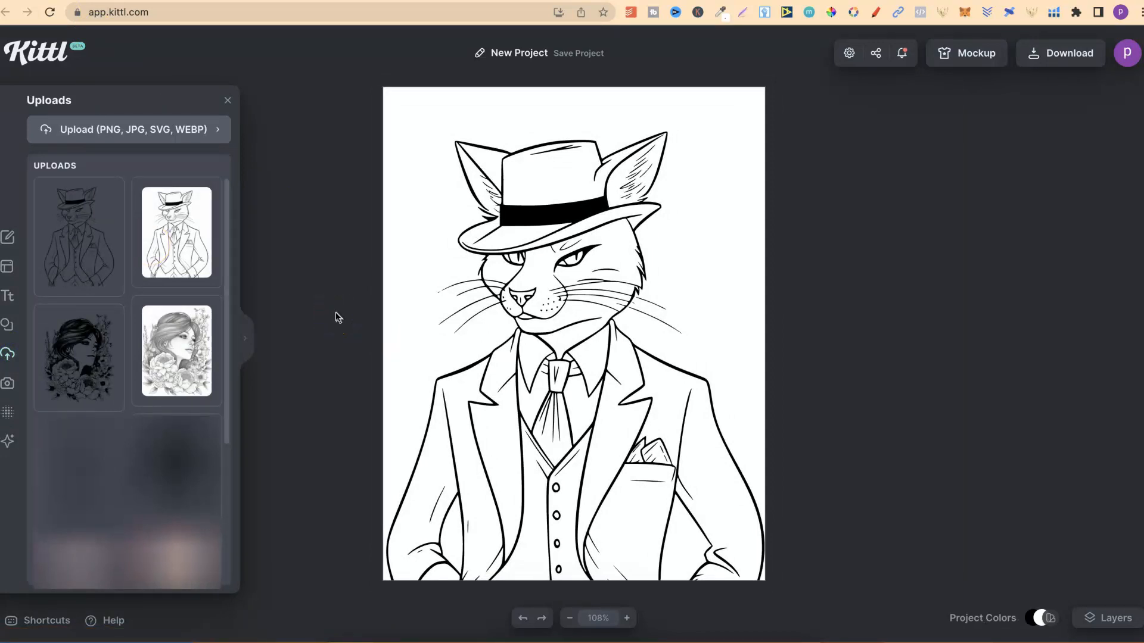
mouse_move(92, 268)
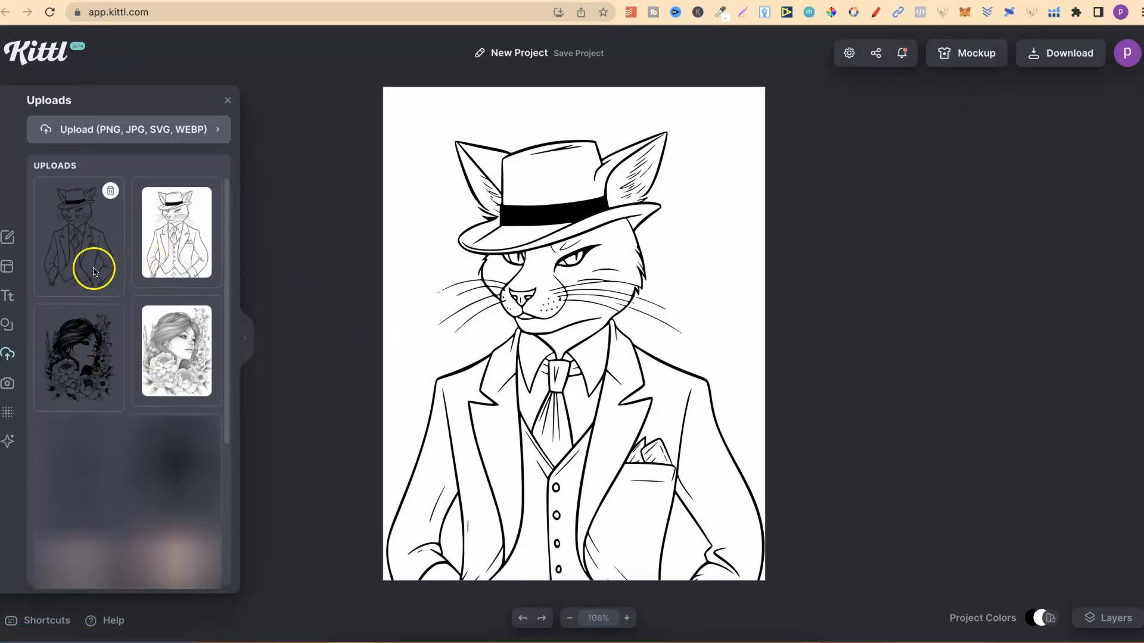
mouse_move(304, 246)
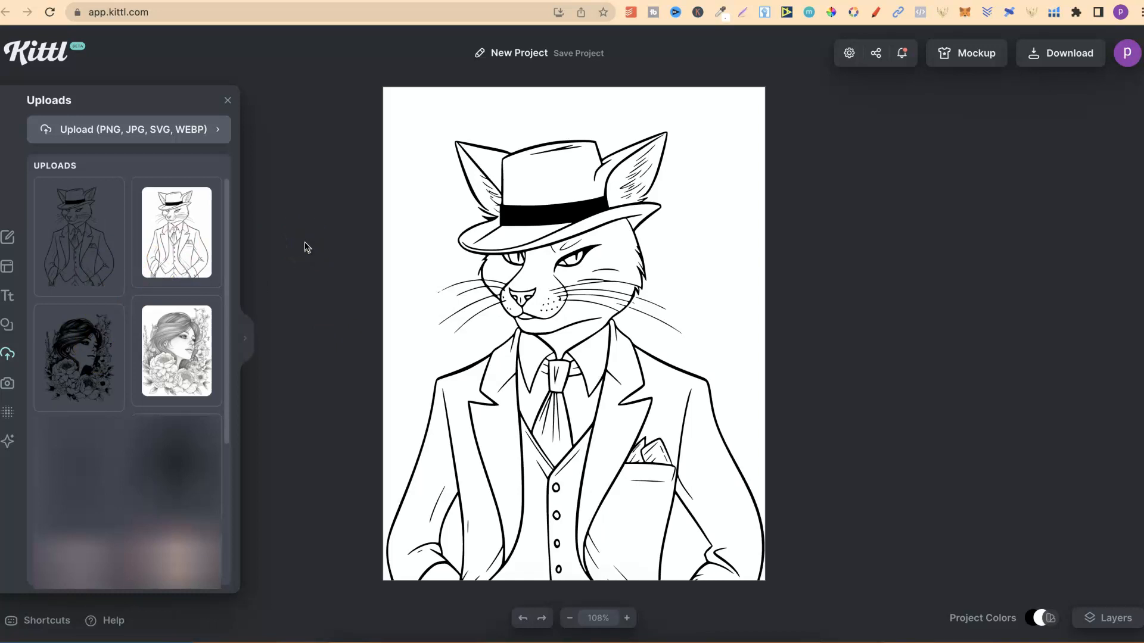